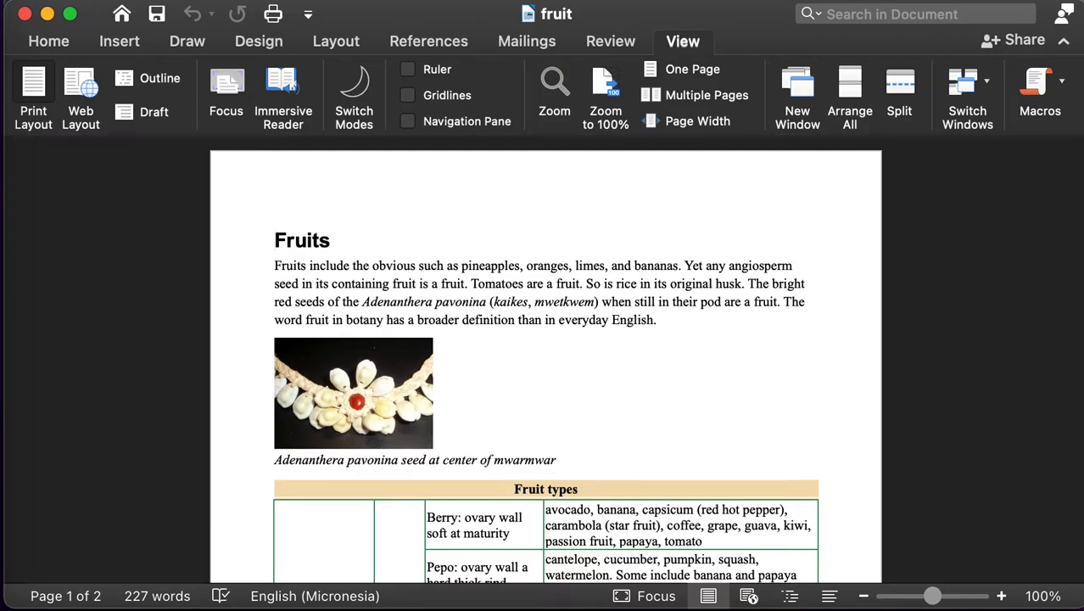
Start adding a file to the Chapter 09 Fruit types module, then abandon it
left_click(275, 241)
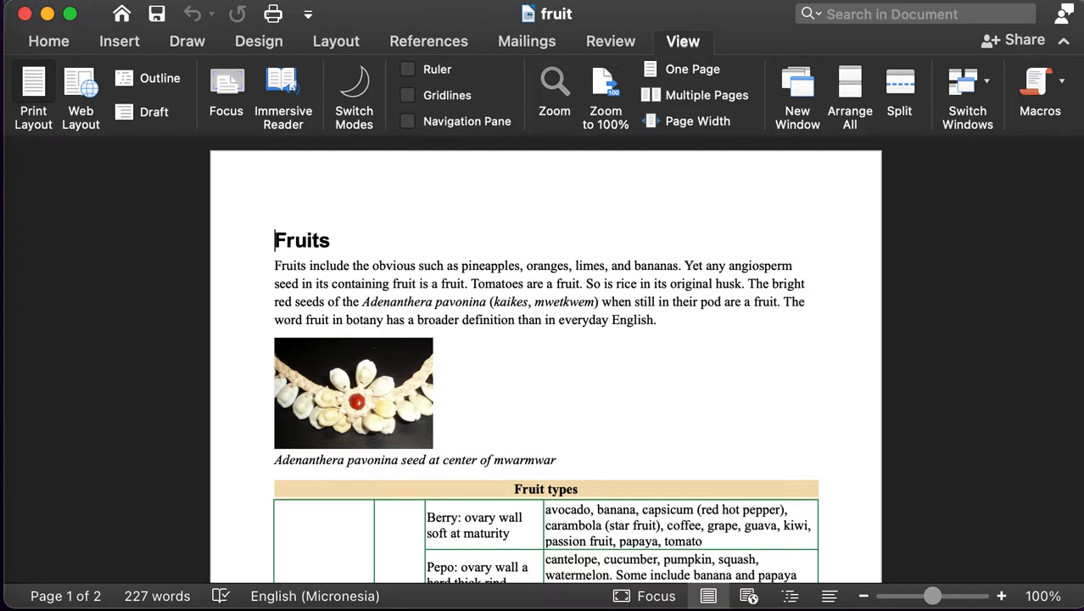
mouse_move(852, 505)
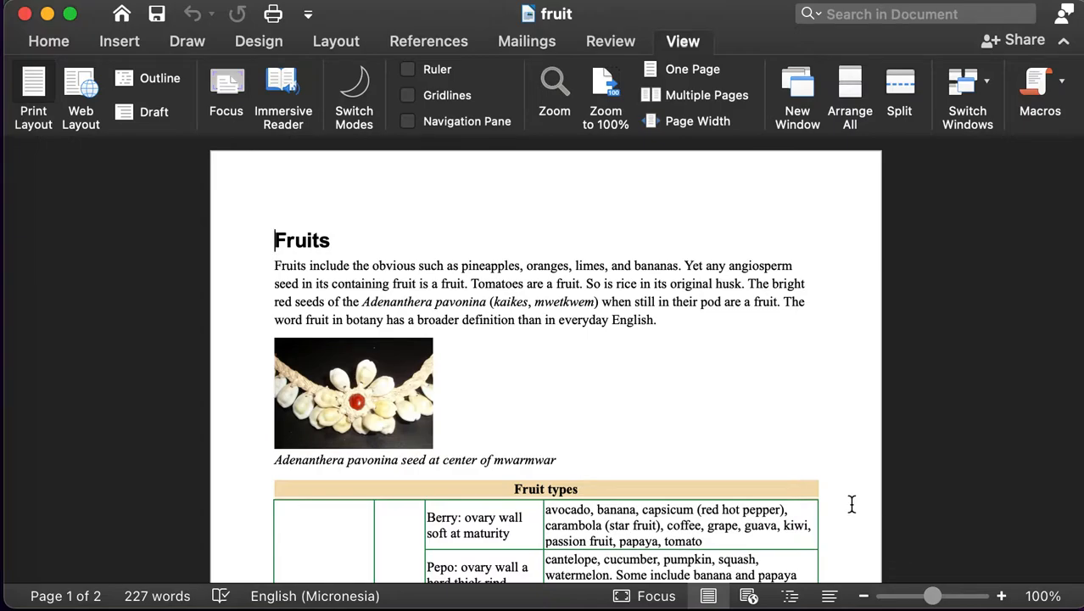
mouse_move(784, 444)
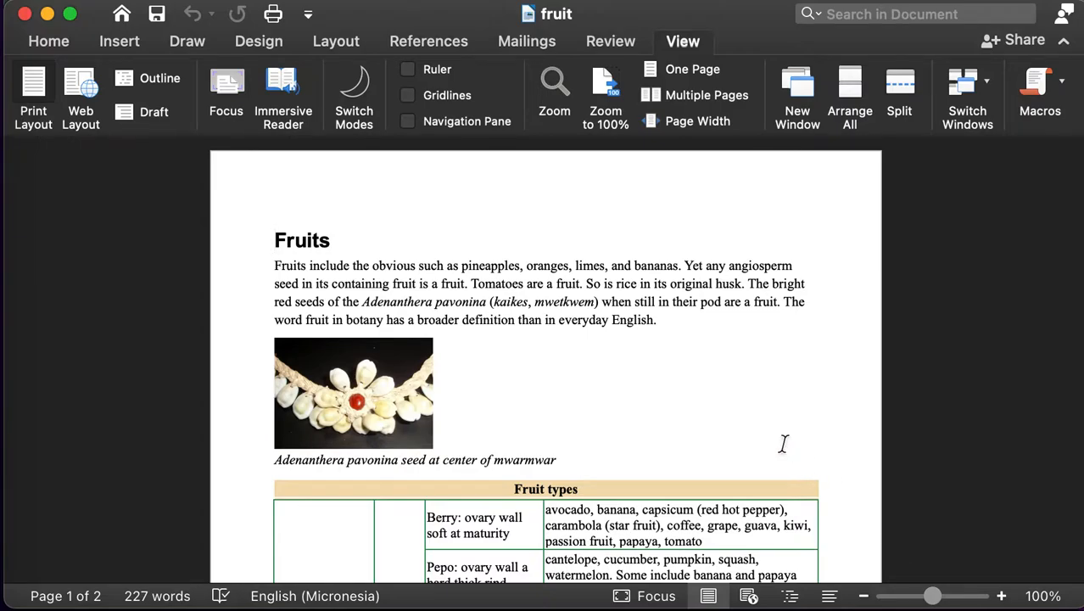
left_click(275, 241)
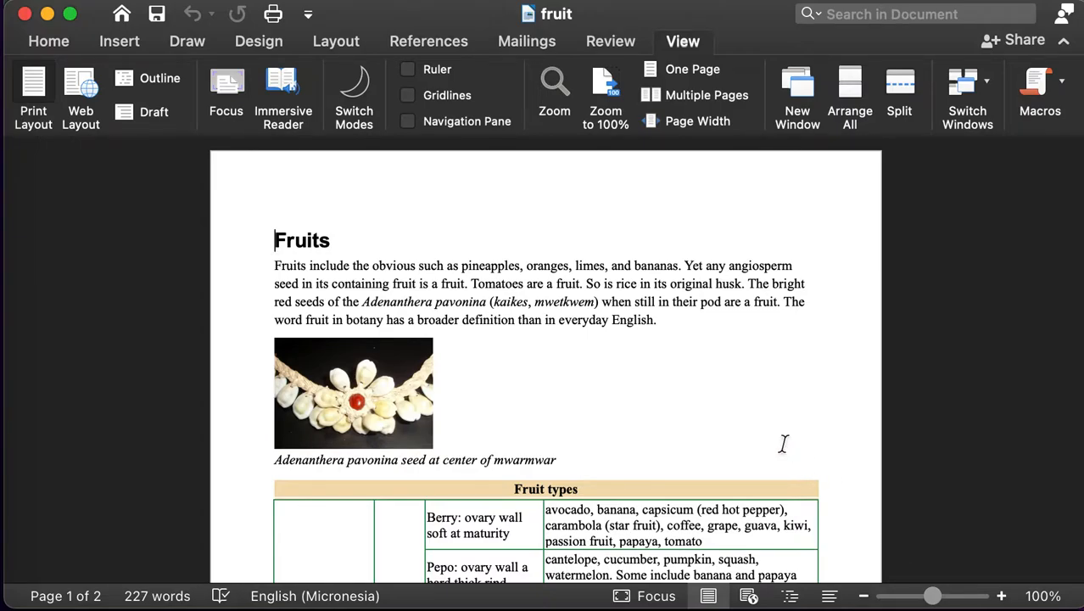
mouse_move(458, 204)
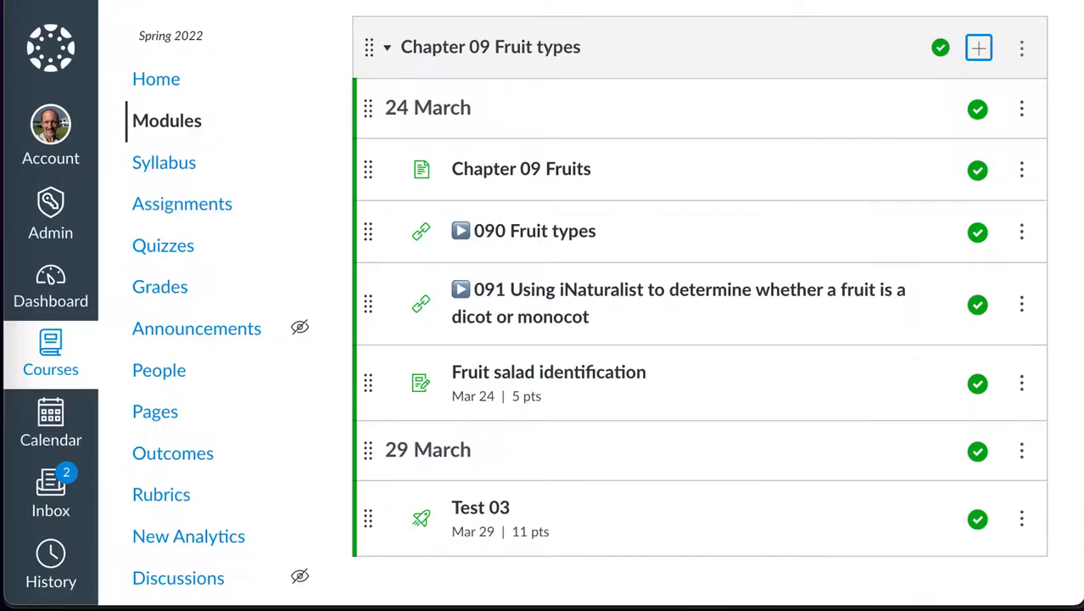
mouse_move(977, 47)
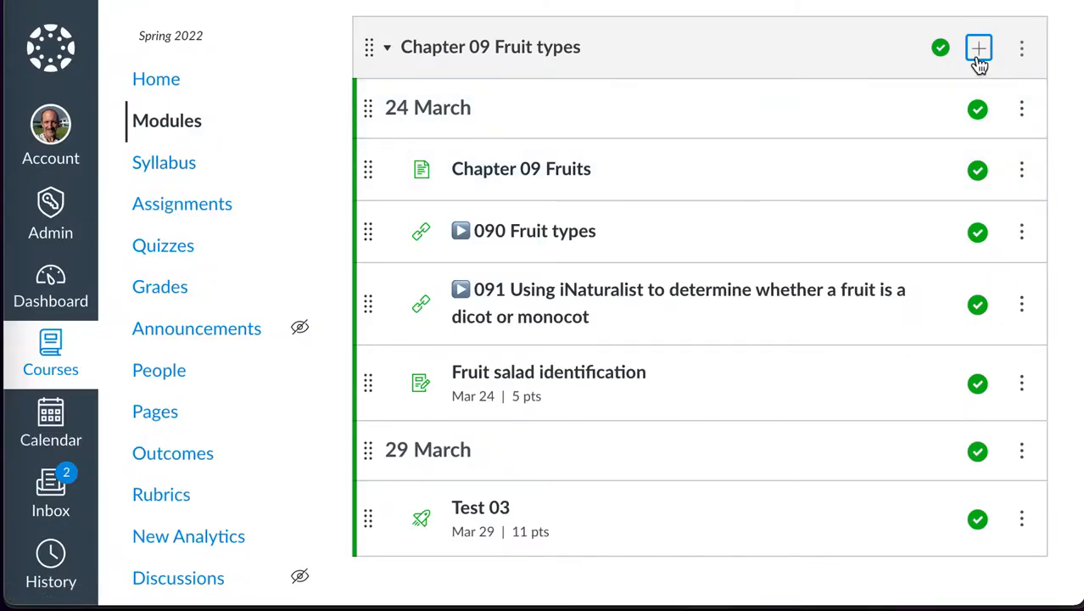
left_click(977, 48)
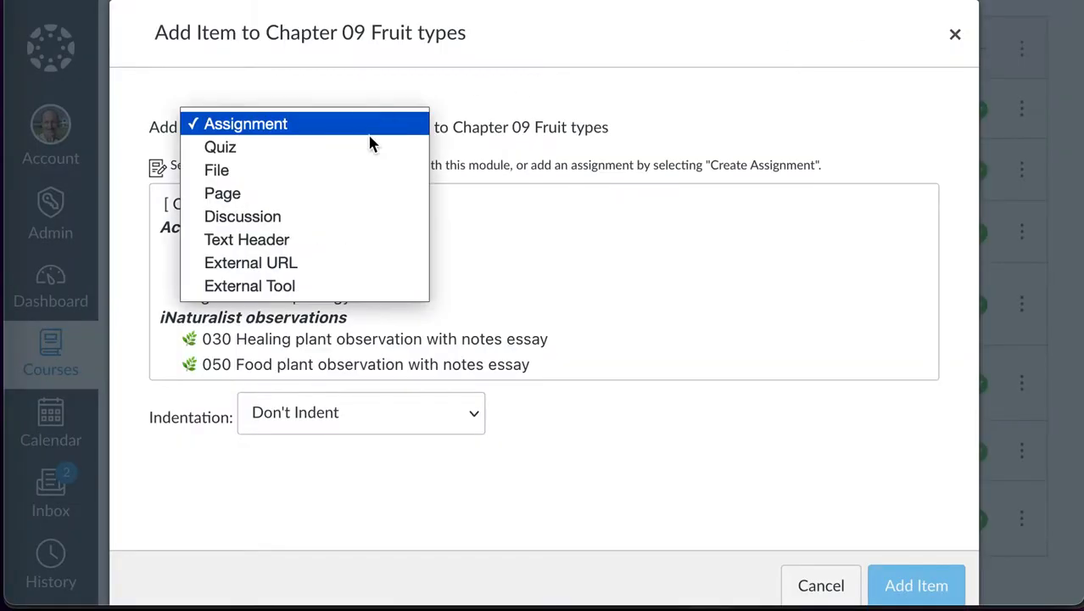
mouse_move(331, 170)
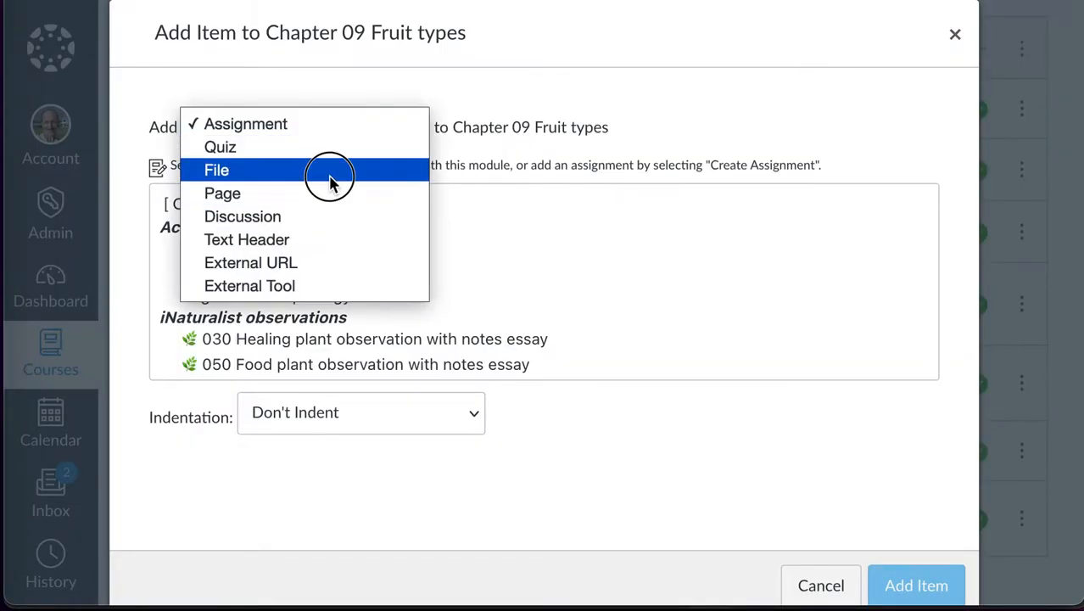
left_click(217, 170)
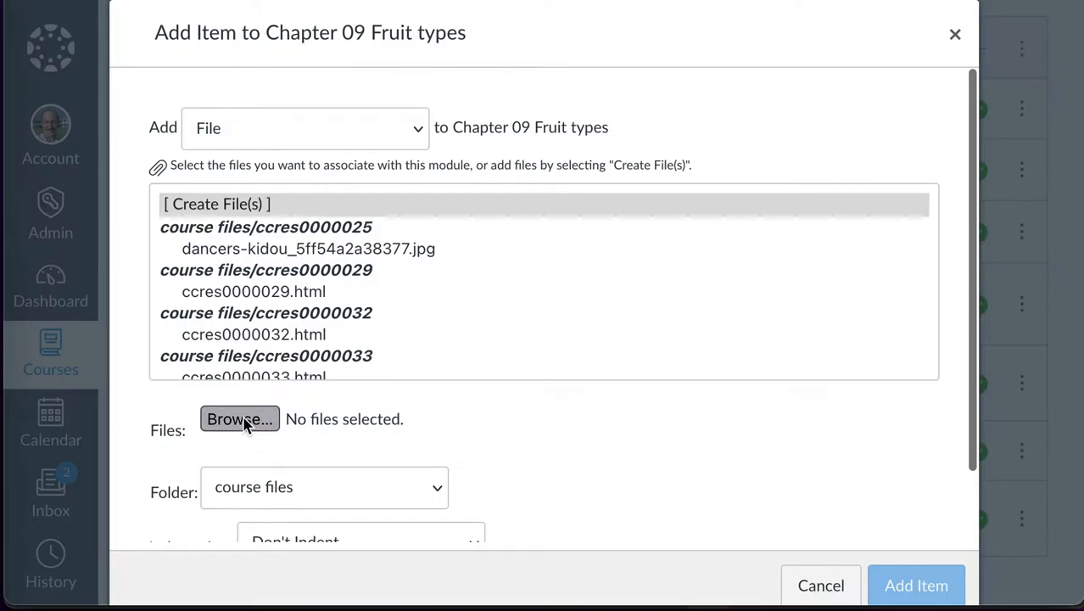
left_click(239, 418)
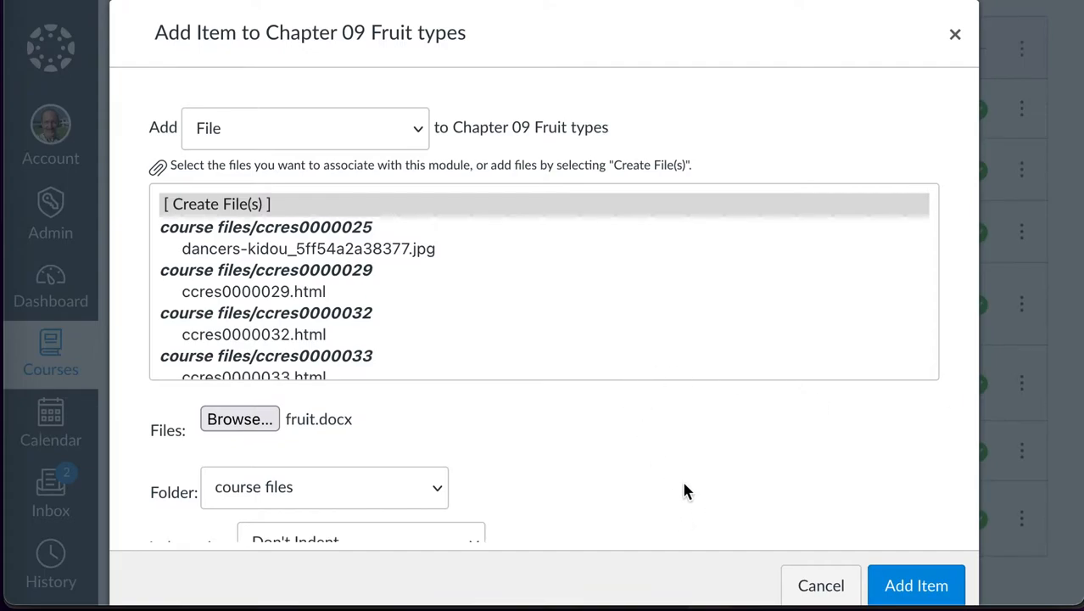
mouse_move(821, 585)
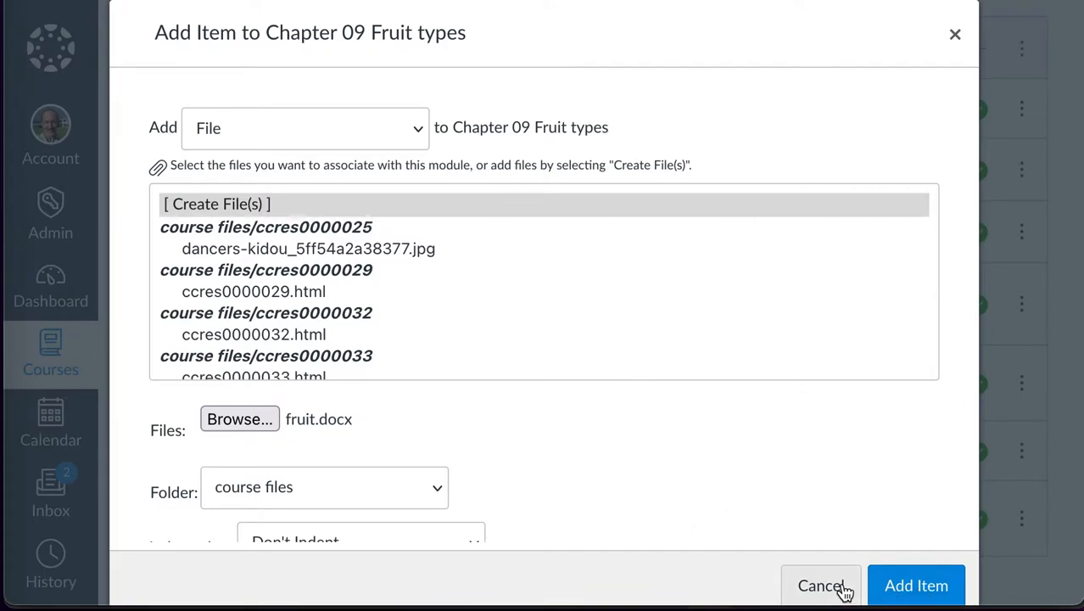
left_click(821, 585)
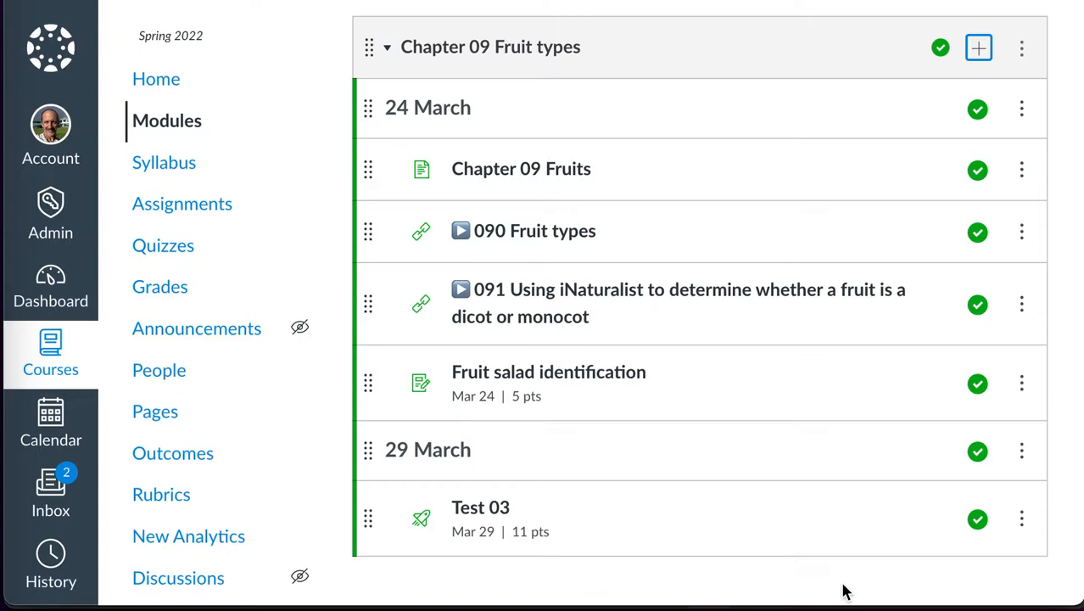
mouse_move(795, 484)
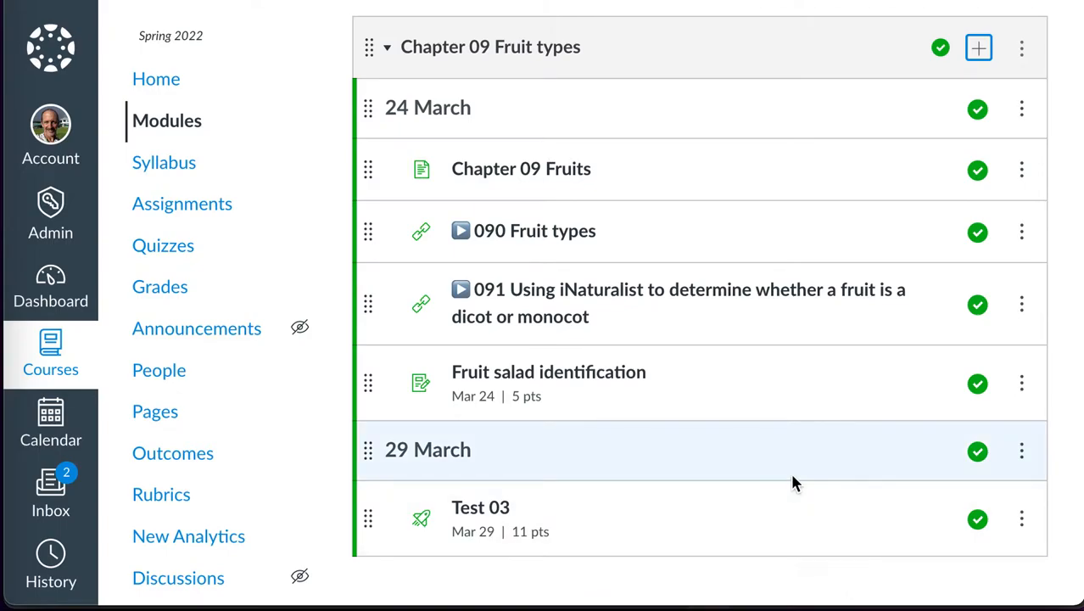
mouse_move(504, 451)
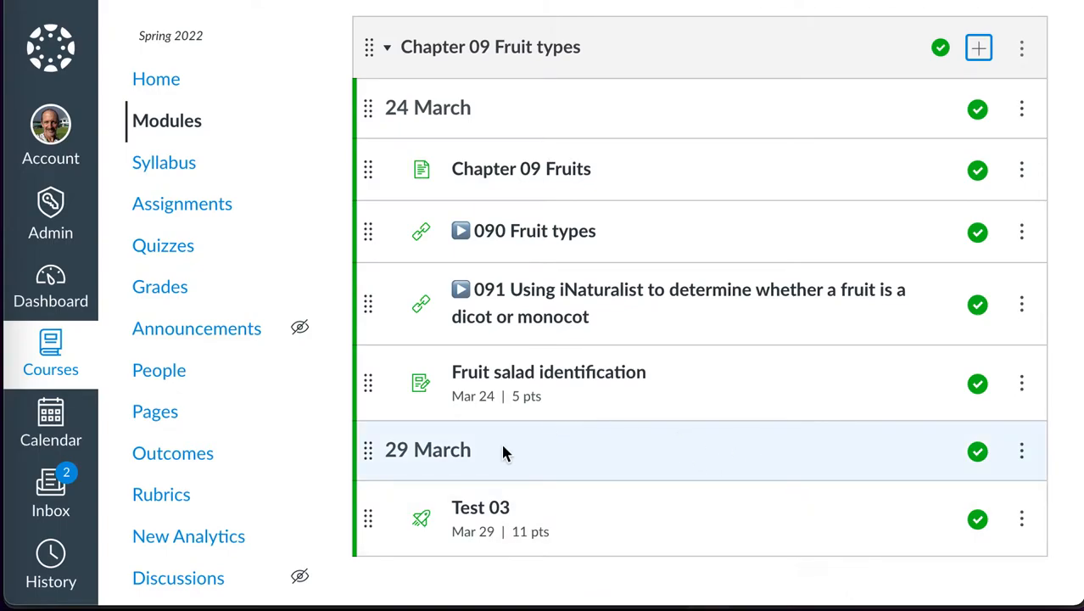
mouse_move(498, 444)
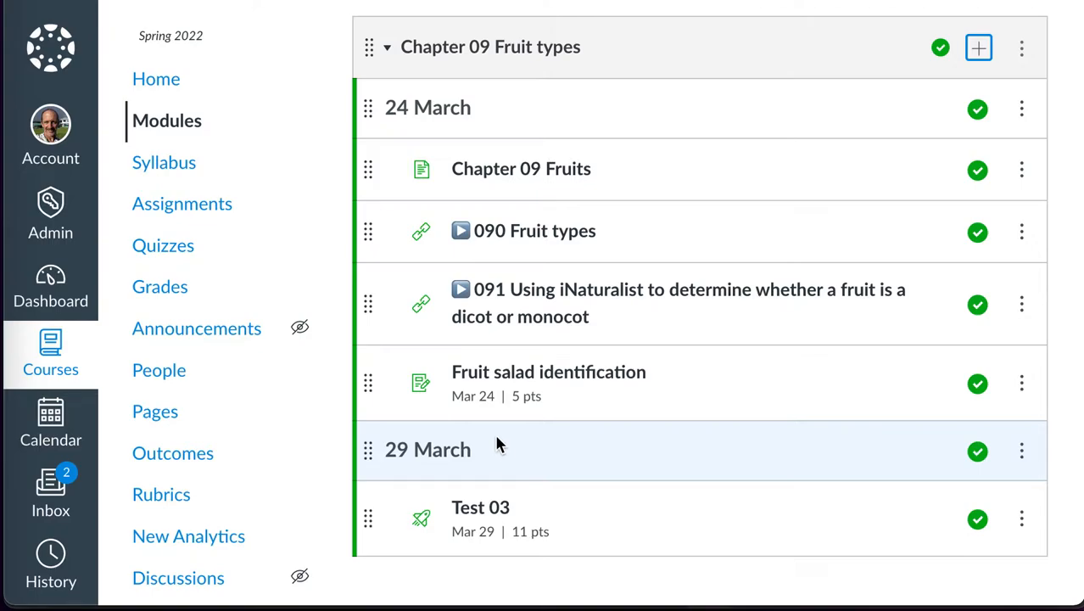
mouse_move(360, 359)
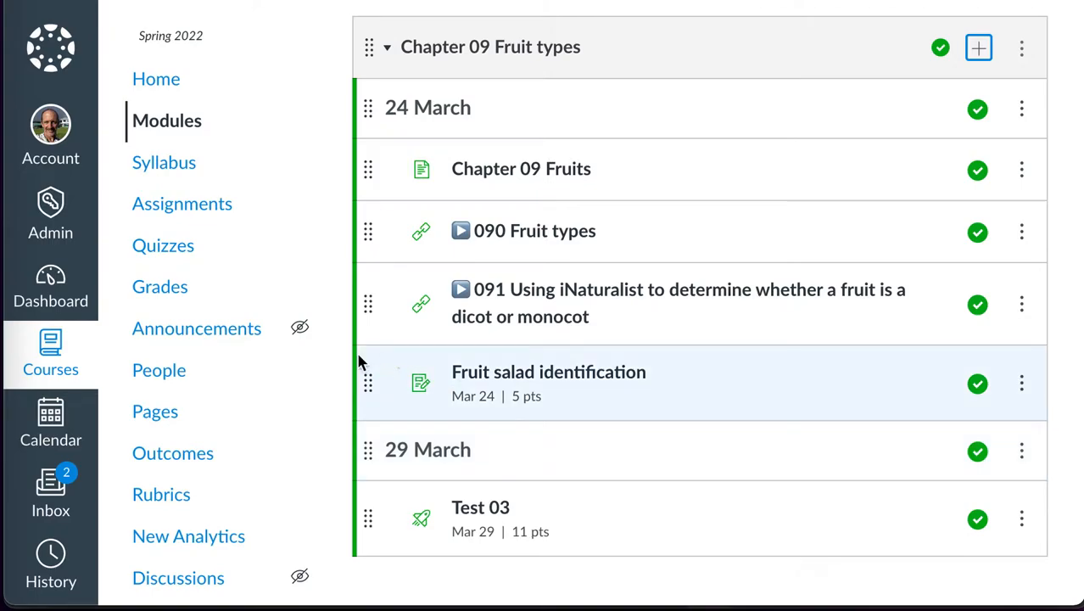
mouse_move(346, 380)
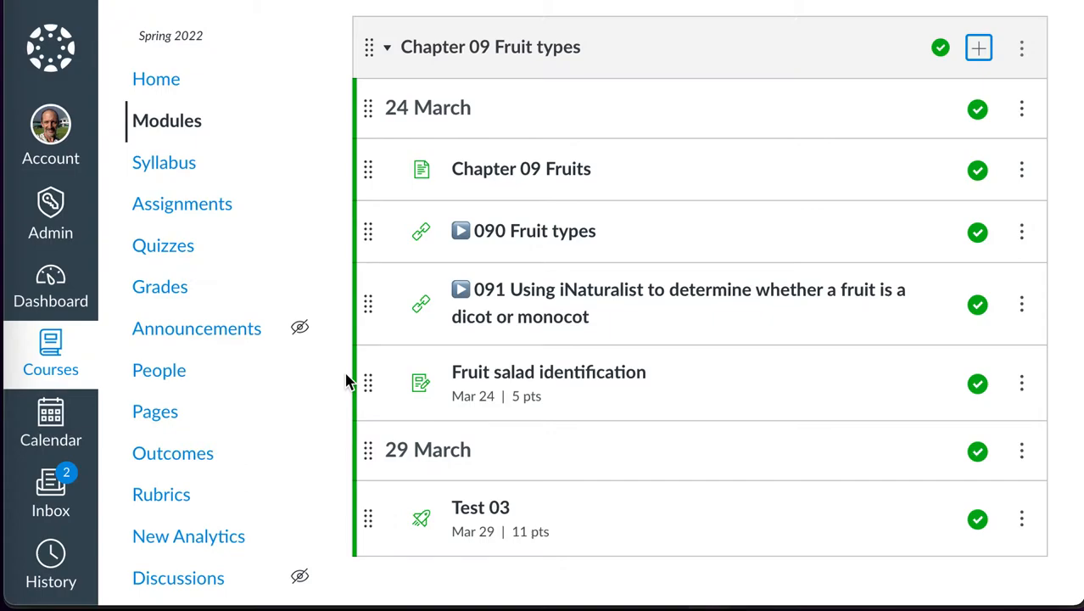
mouse_move(521, 168)
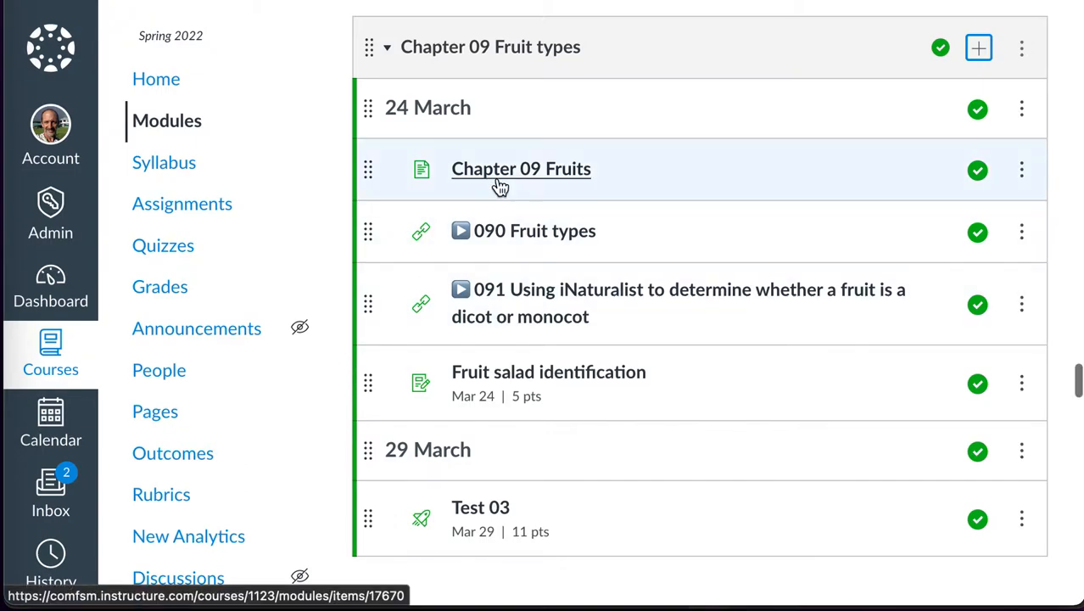
mouse_move(521, 169)
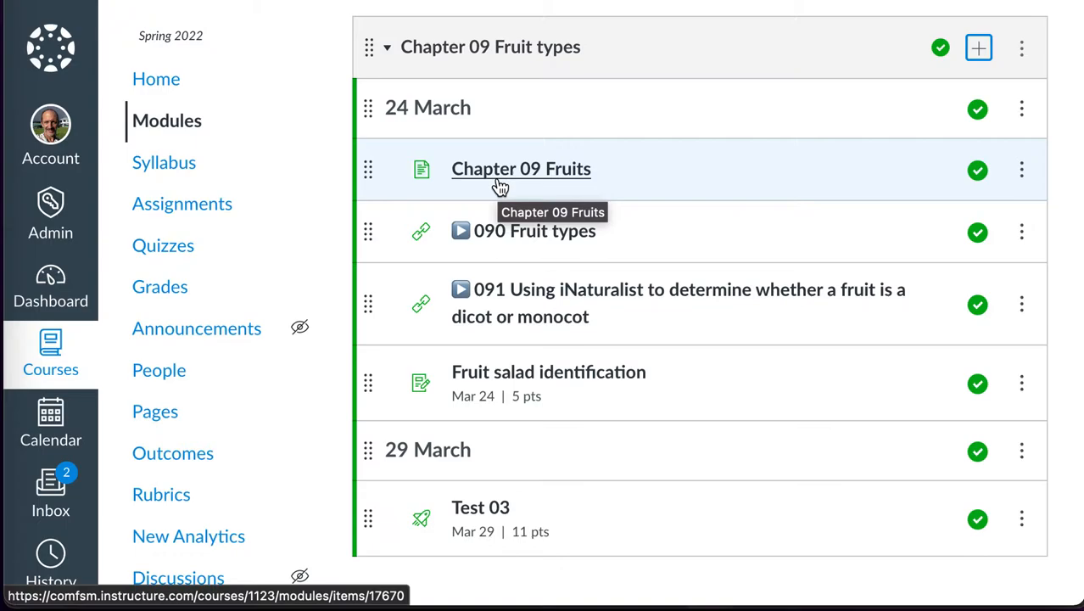
mouse_move(523, 174)
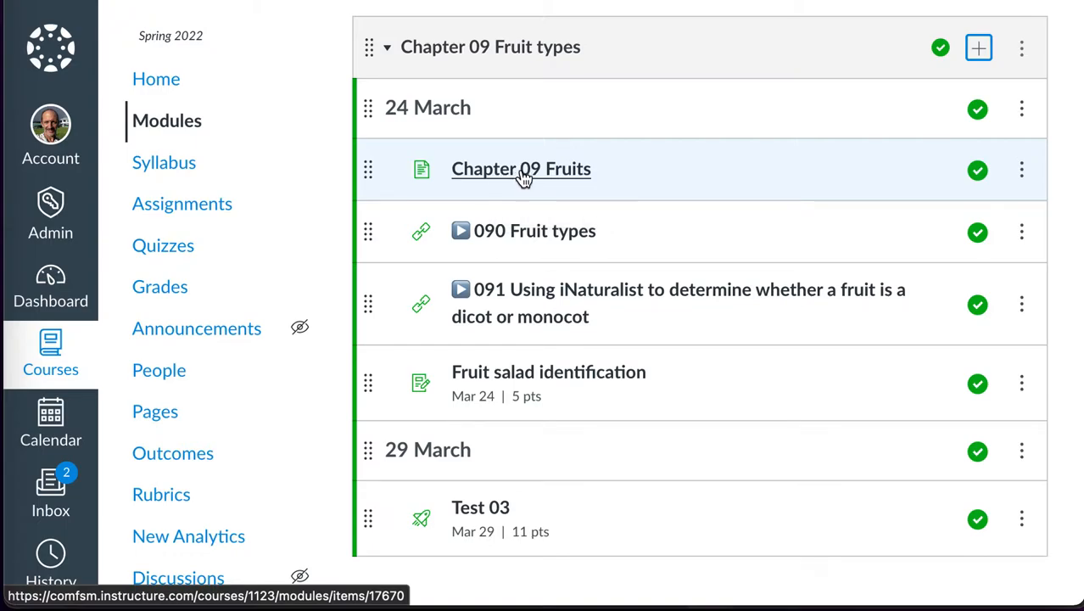
mouse_move(733, 99)
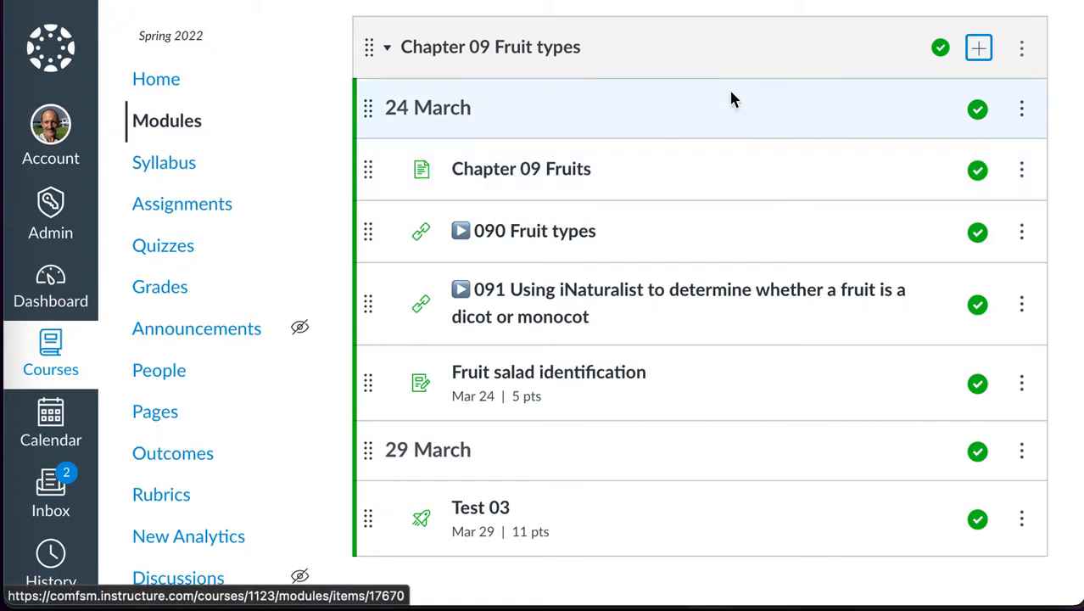
mouse_move(156, 412)
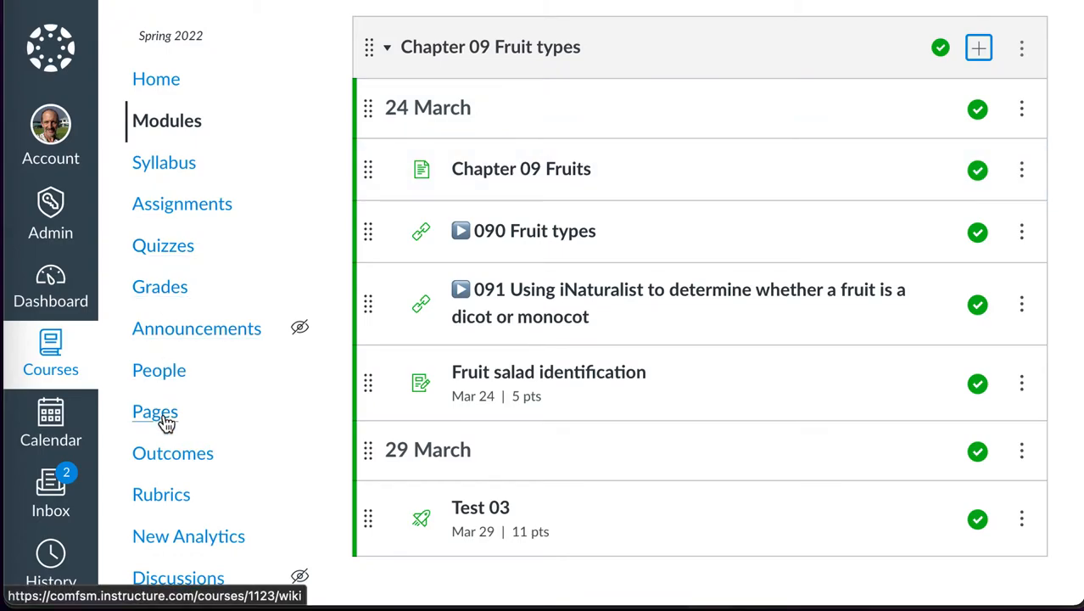
From the course Pages list, begin a new page and enter the title Fruit
left_click(154, 412)
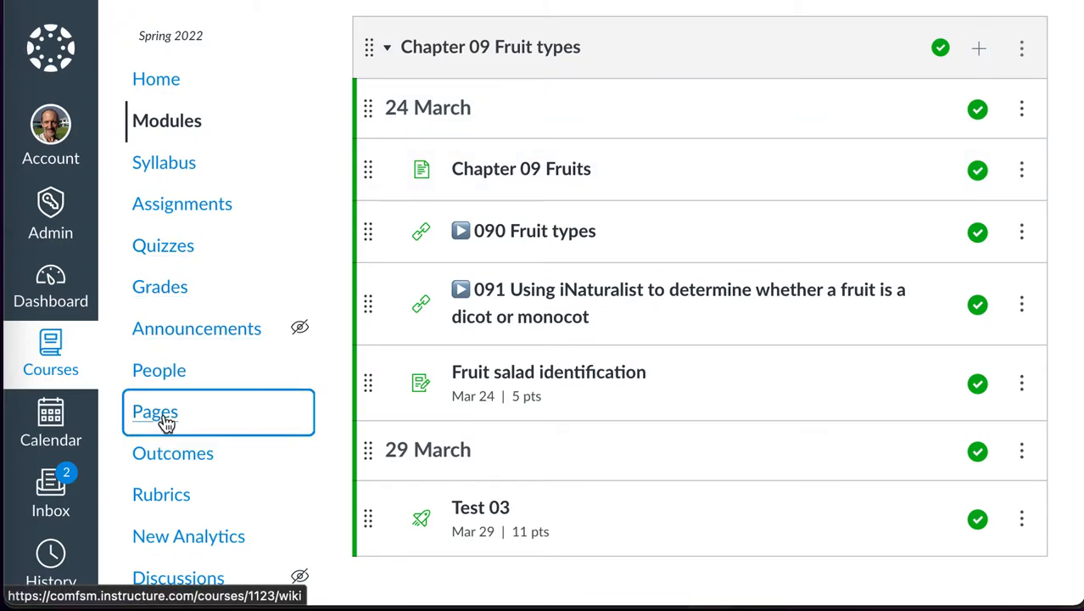
left_click(154, 412)
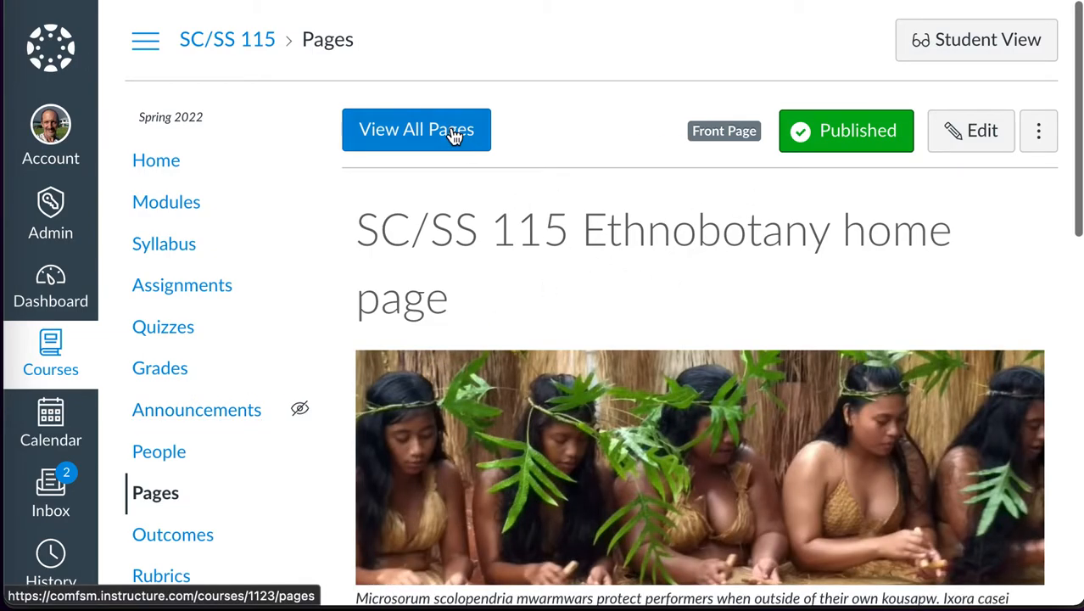
left_click(416, 129)
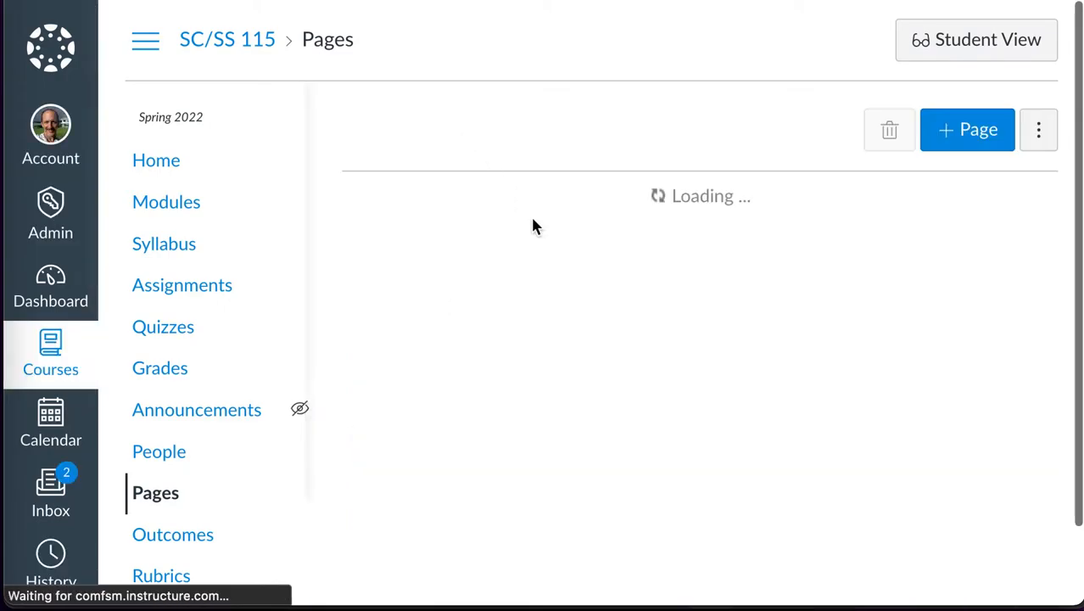
left_click(967, 129)
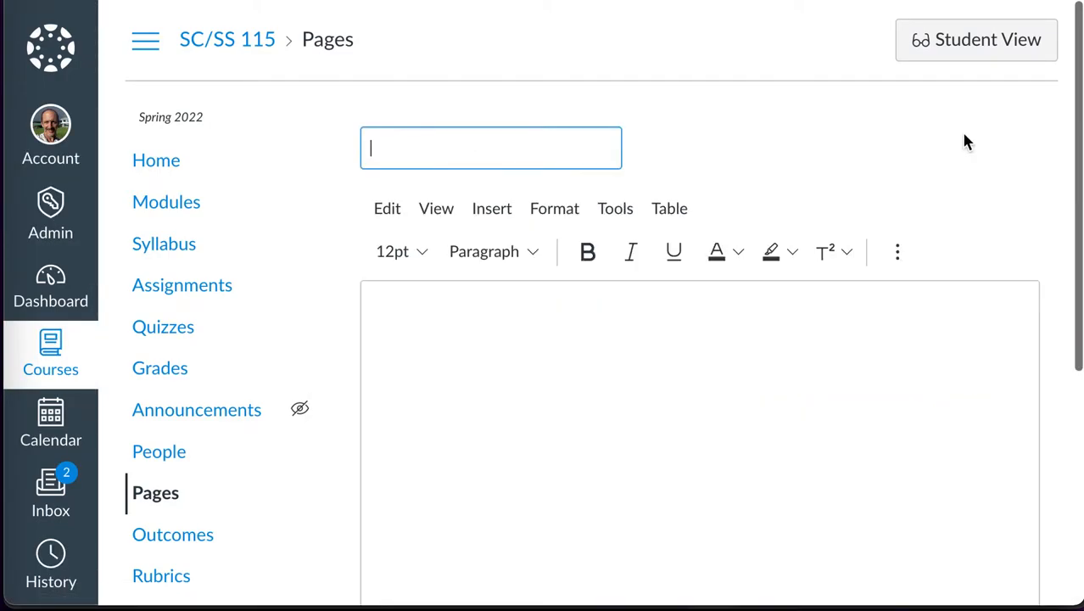
type("Fruit")
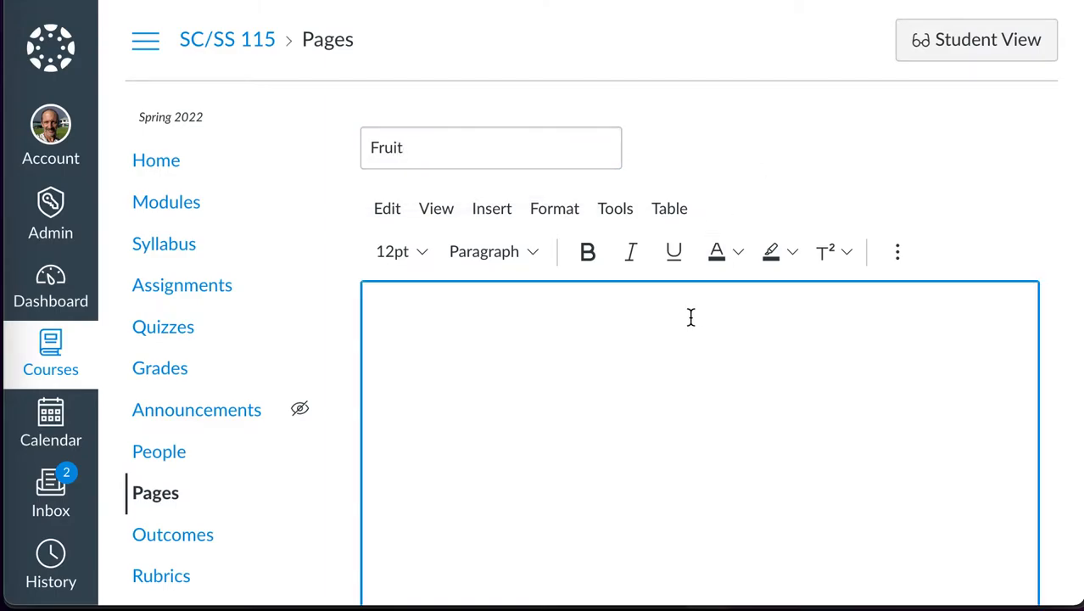
mouse_move(51, 492)
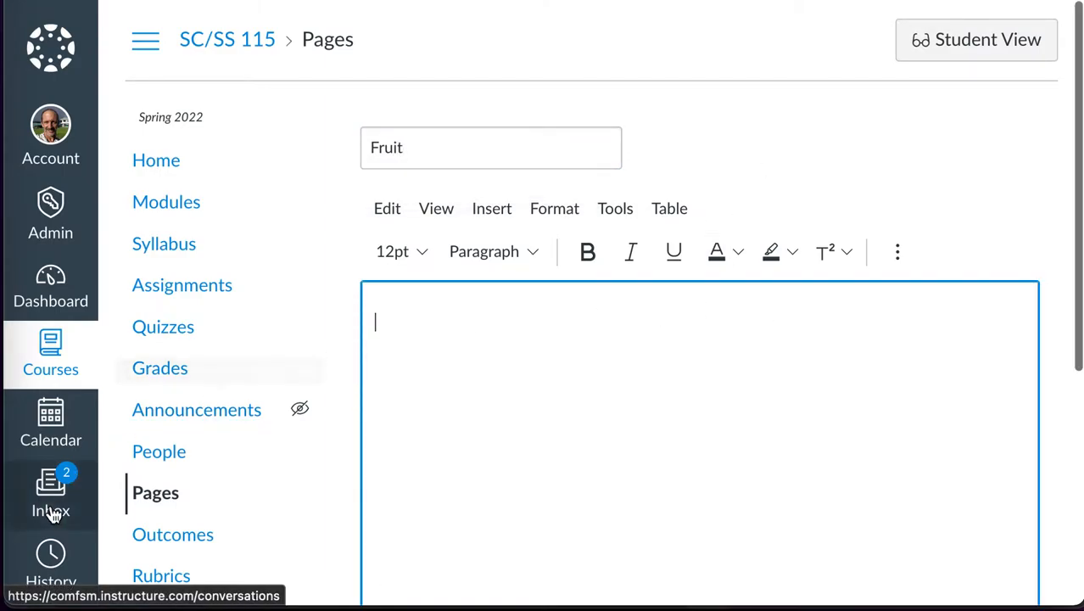
mouse_move(51, 212)
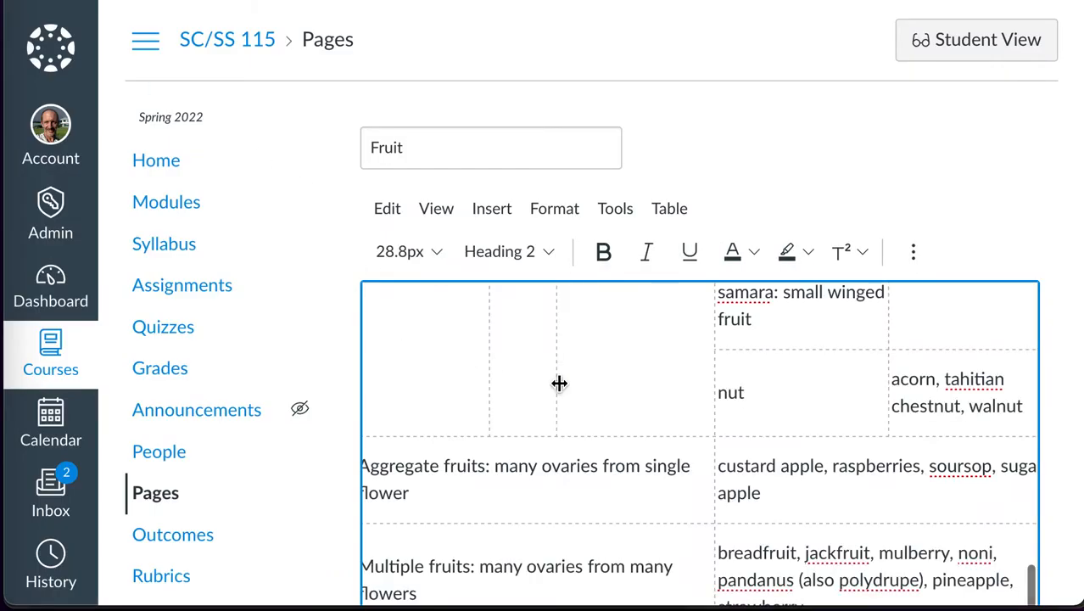
Paste the Word document's Fruits text and fruit types table into the page body, 227 words
scroll("up", 3)
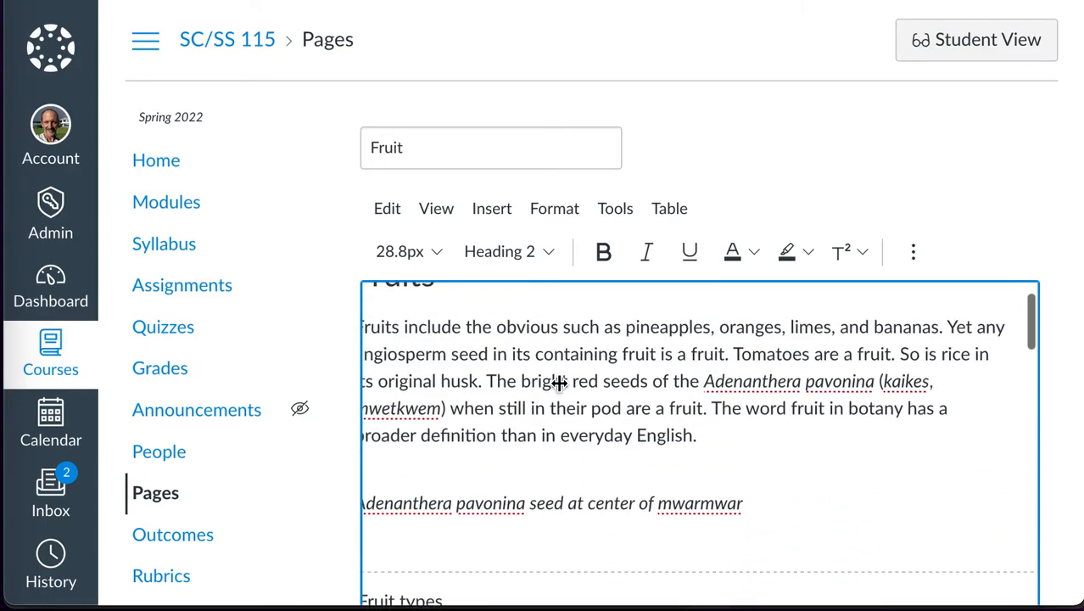
scroll("up", 3)
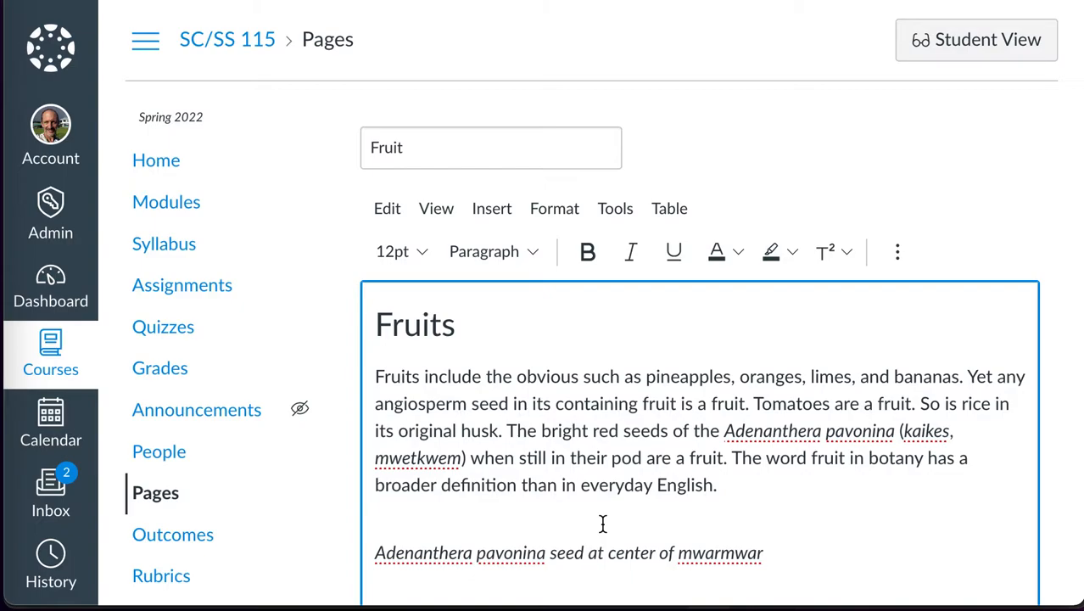
left_click(377, 526)
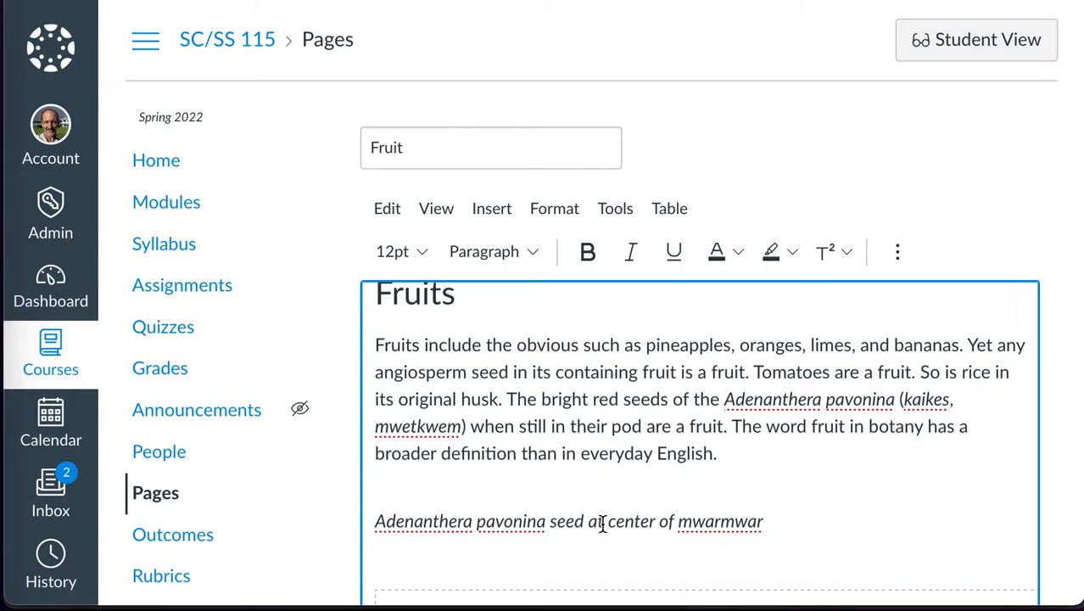
scroll("down", 3)
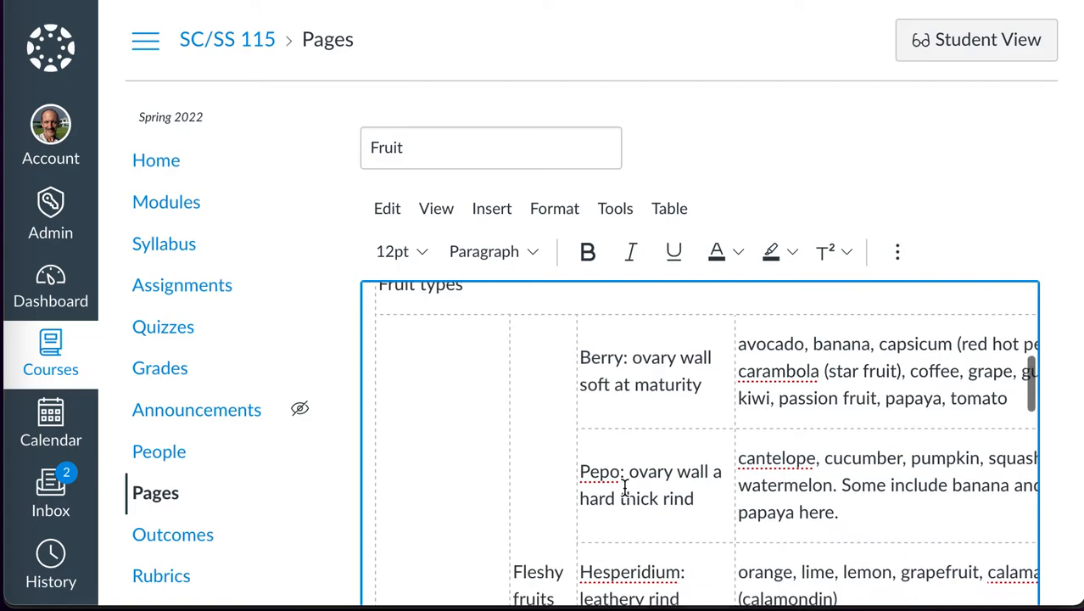
scroll("up", 3)
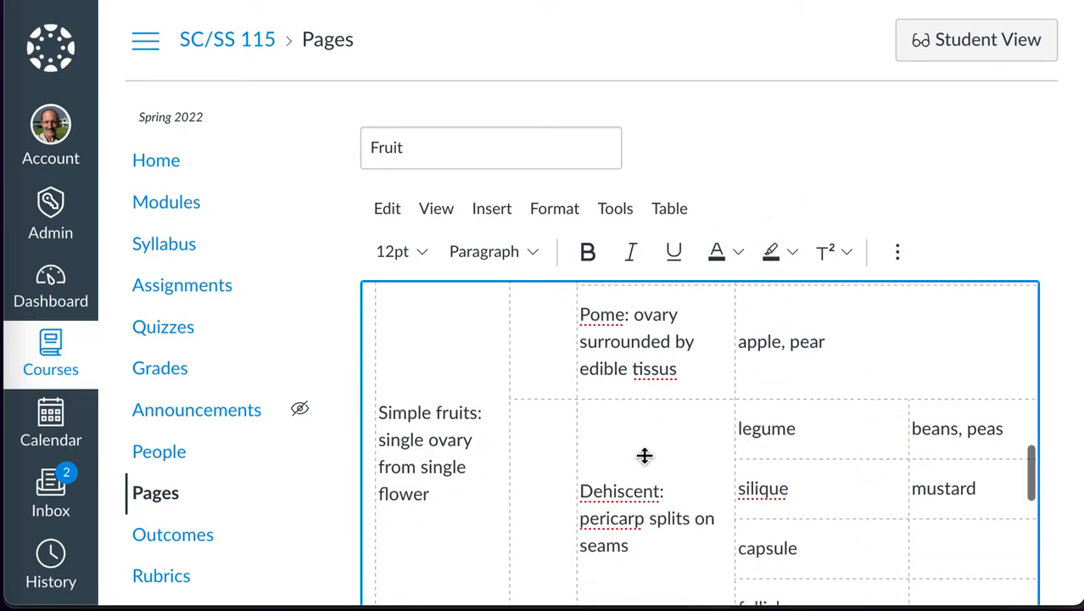
scroll("down", 3)
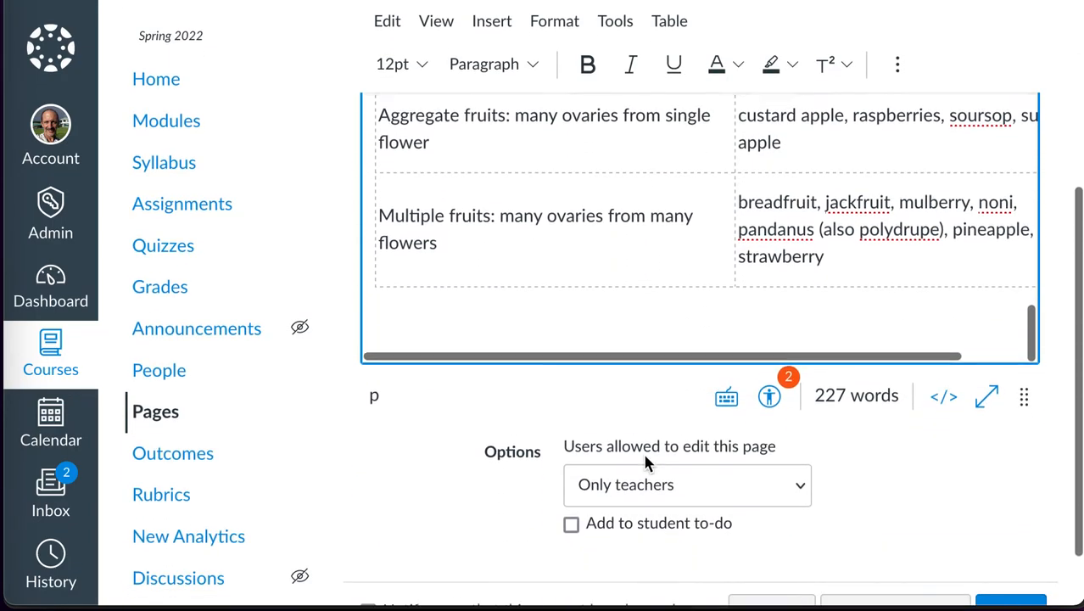
scroll("down", 3)
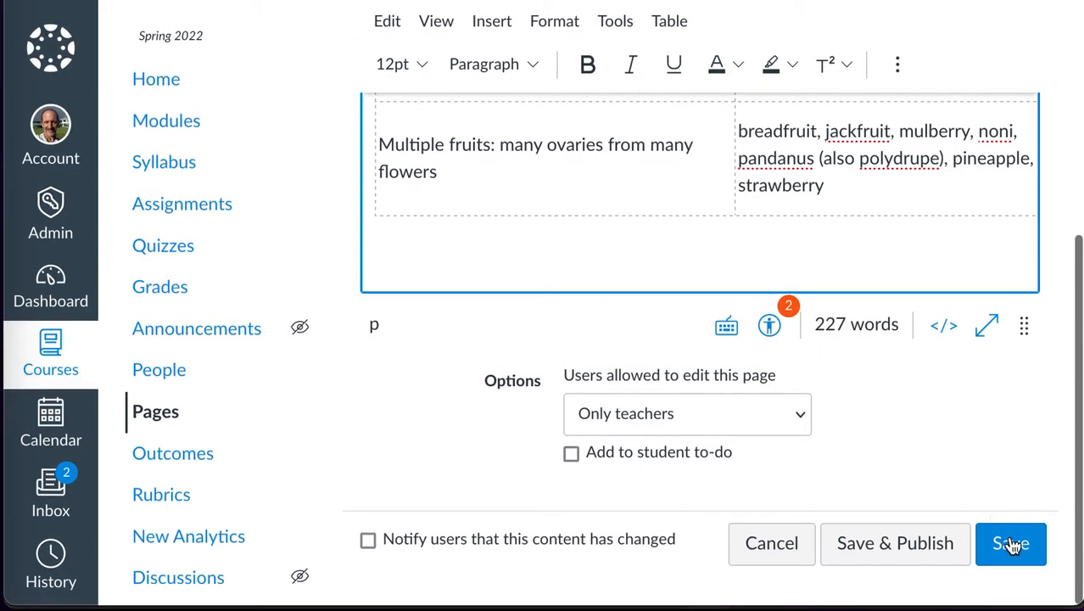
Save the Fruit page and review it published with its paragraph and table
left_click(1012, 543)
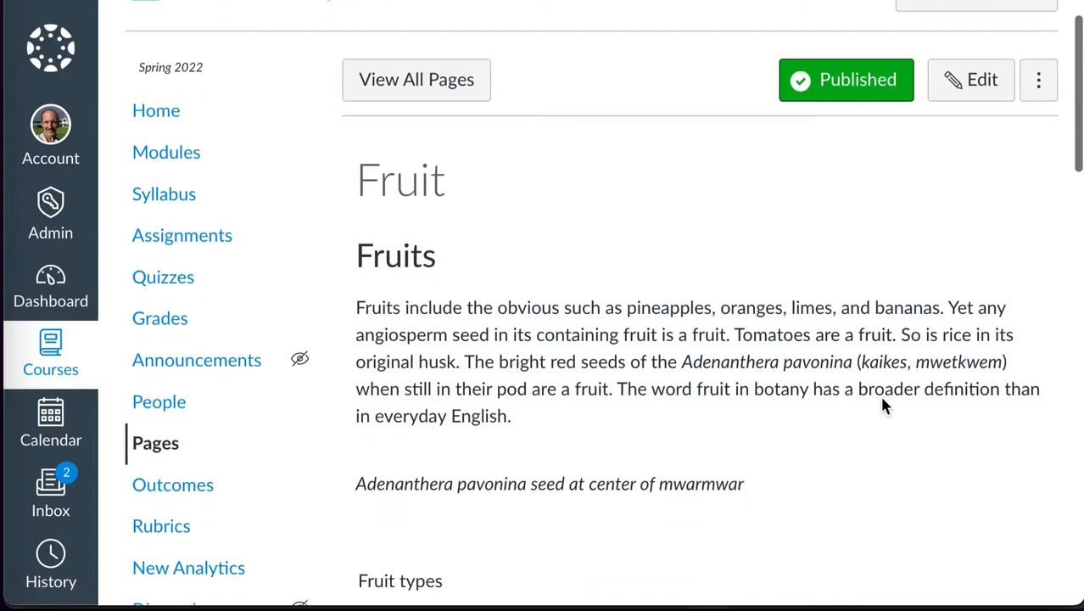
scroll("down", 3)
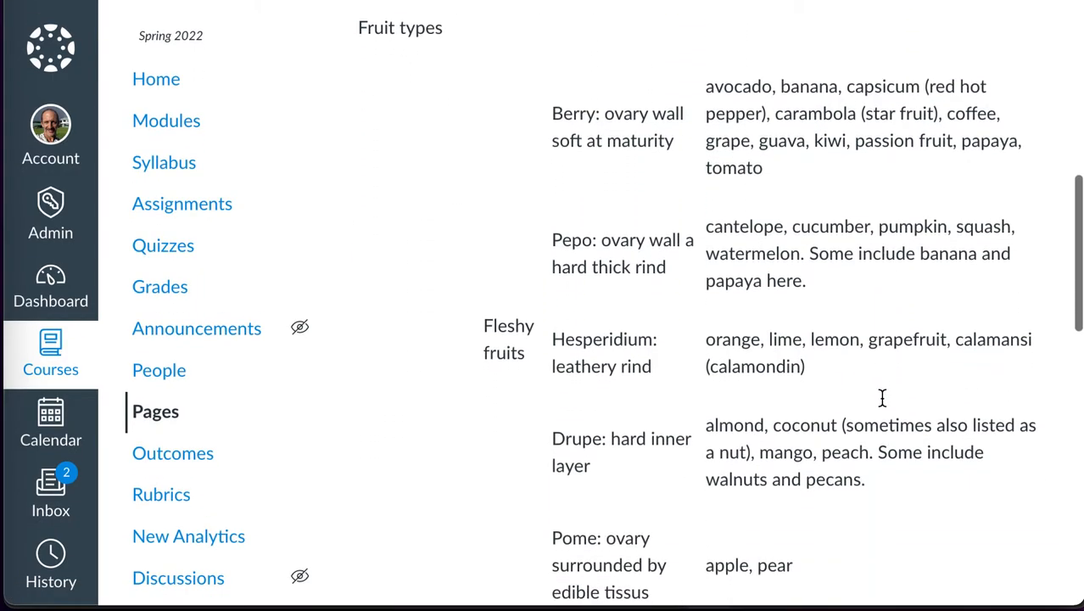
scroll("down", 3)
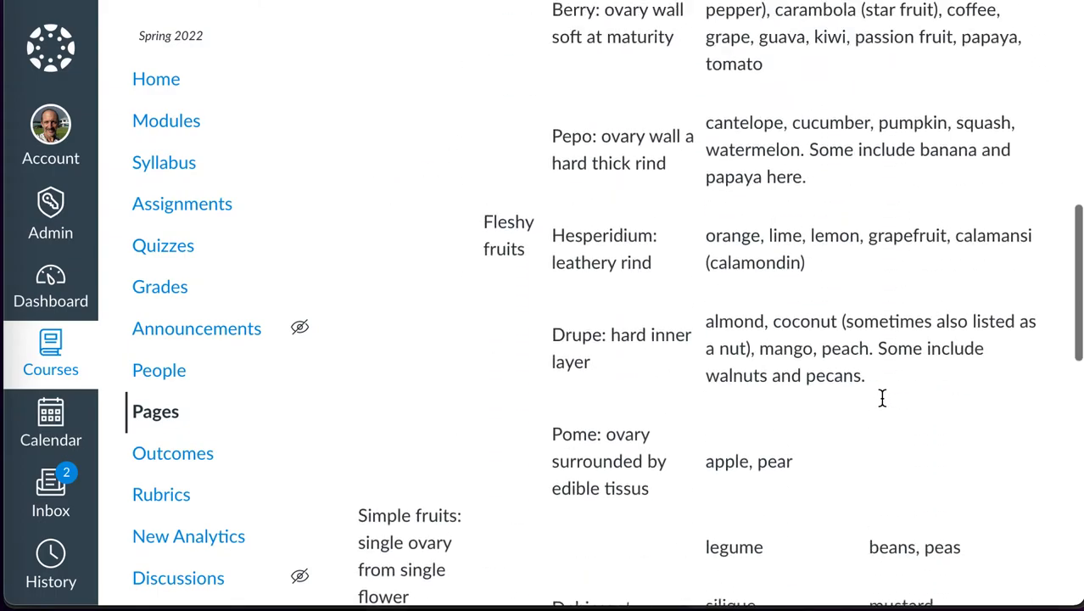
scroll("up", 3)
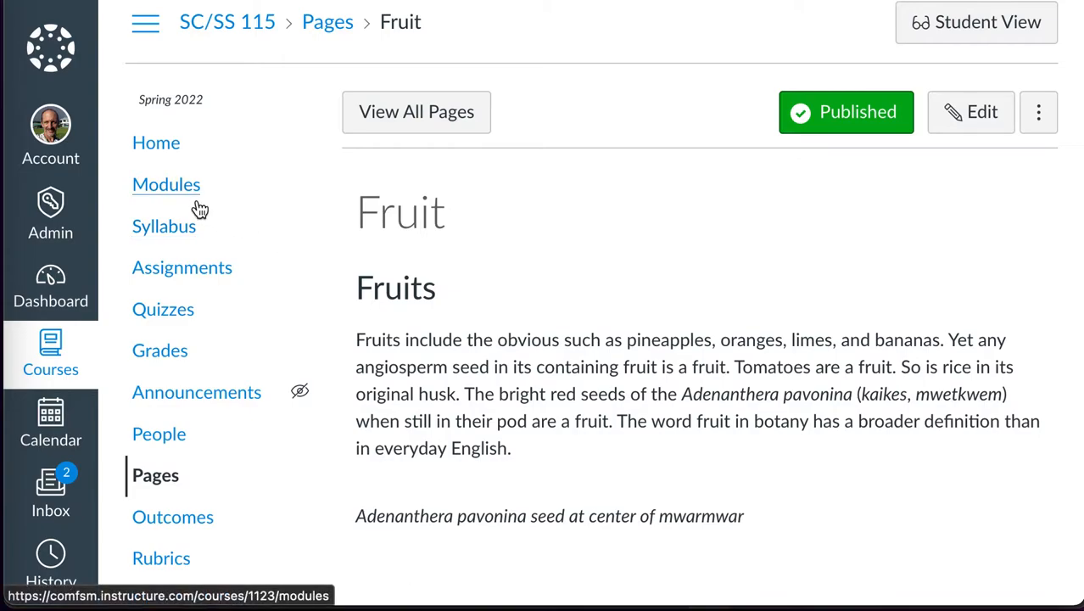
Add the existing Fruit page to Chapter 01 Introduction and place it after iNaturalist usage notes
left_click(166, 183)
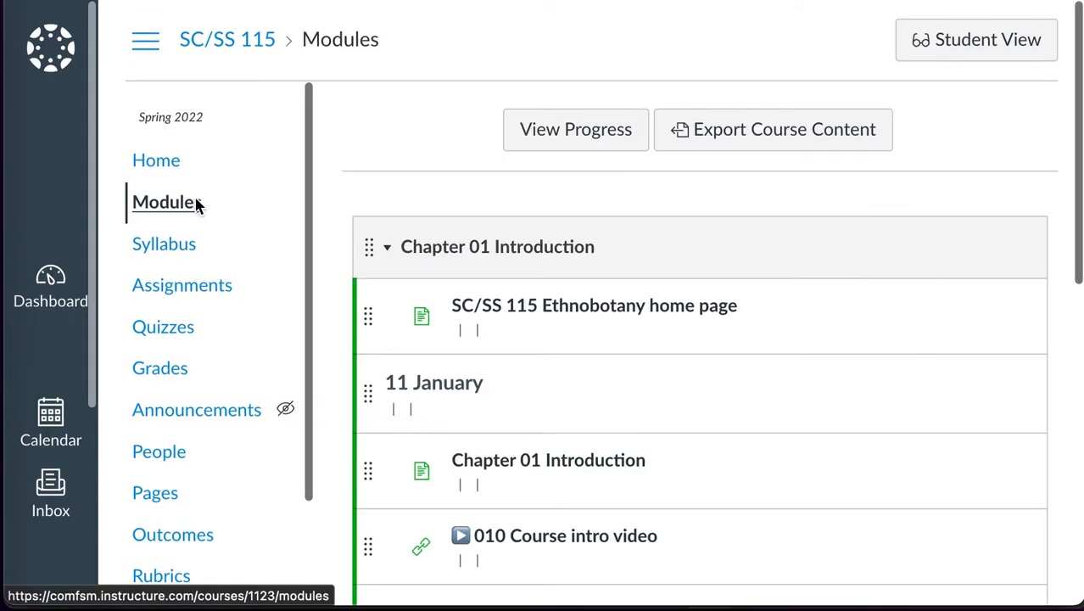
scroll("down", 3)
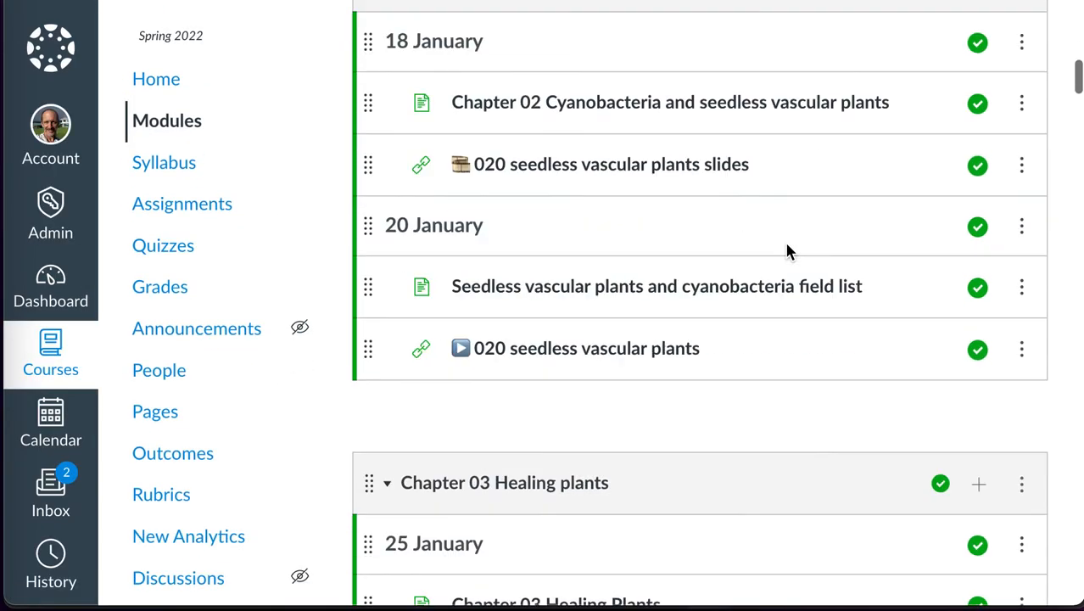
scroll("up", 3)
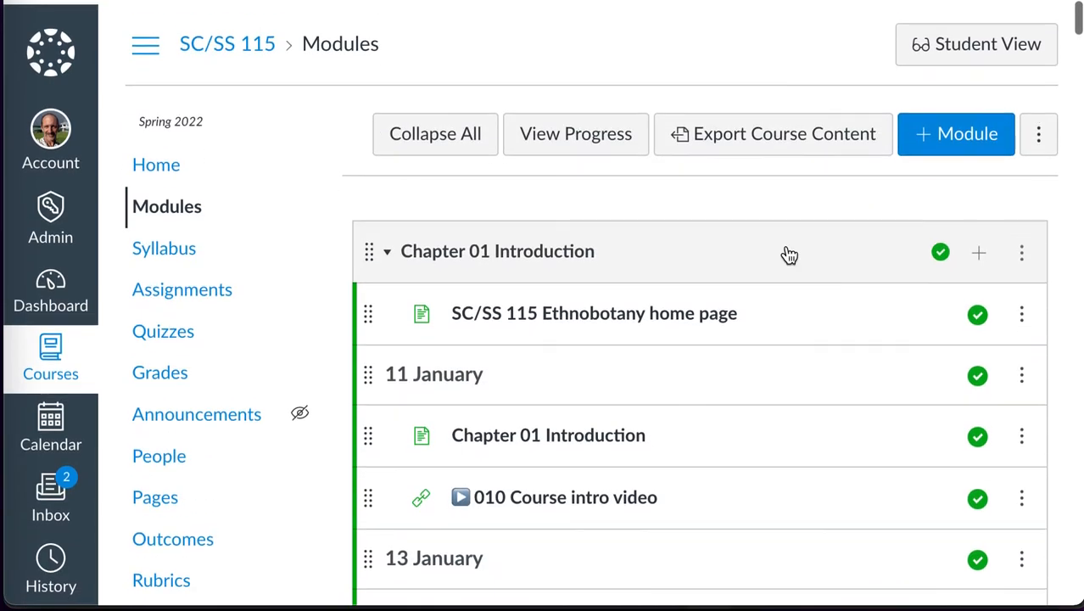
left_click(977, 251)
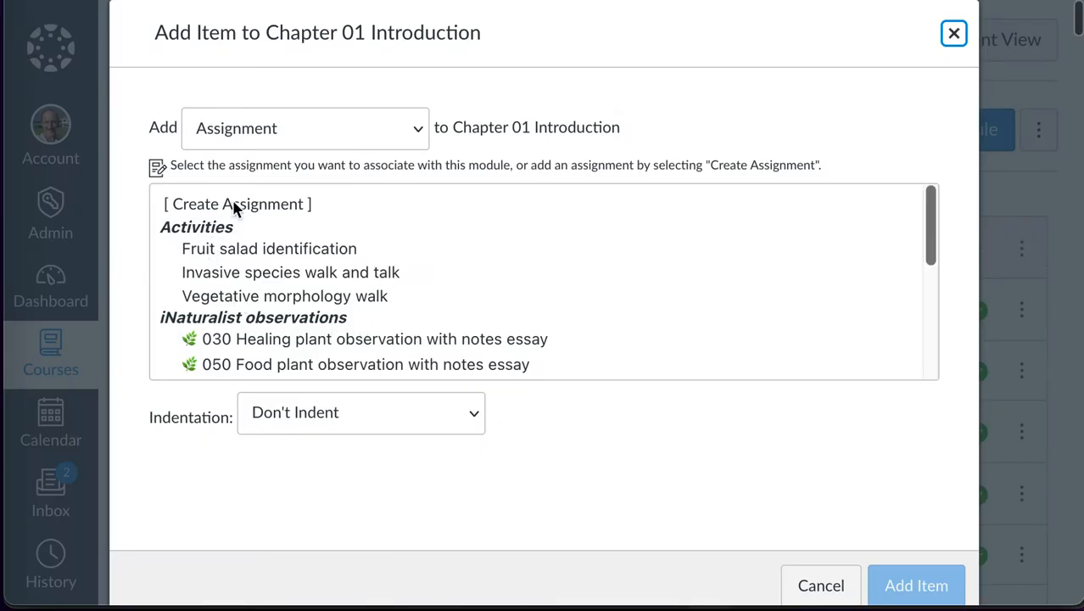
left_click(305, 129)
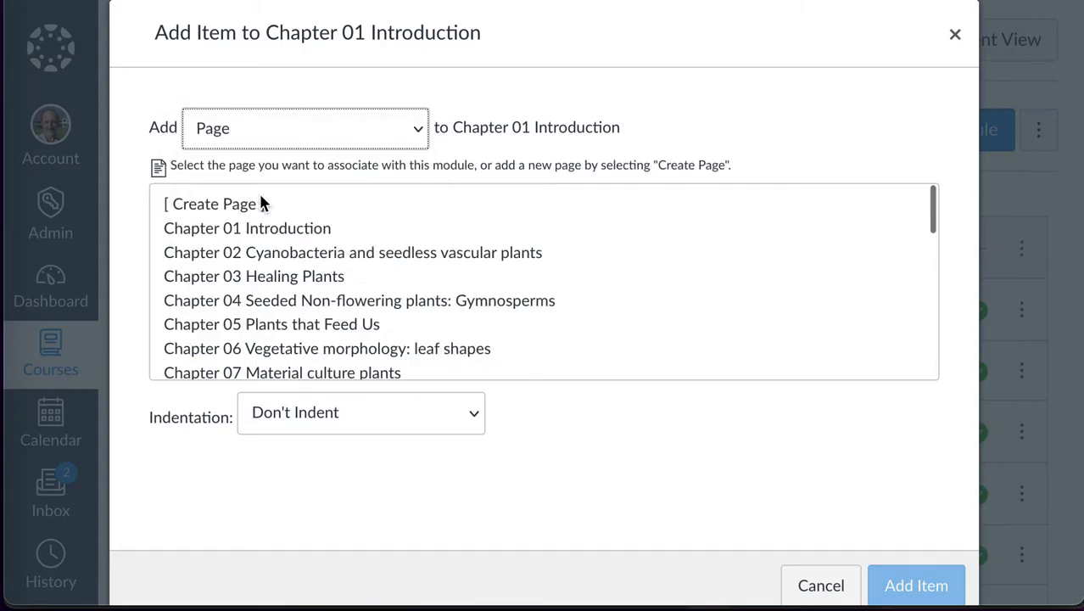
scroll("down", 3)
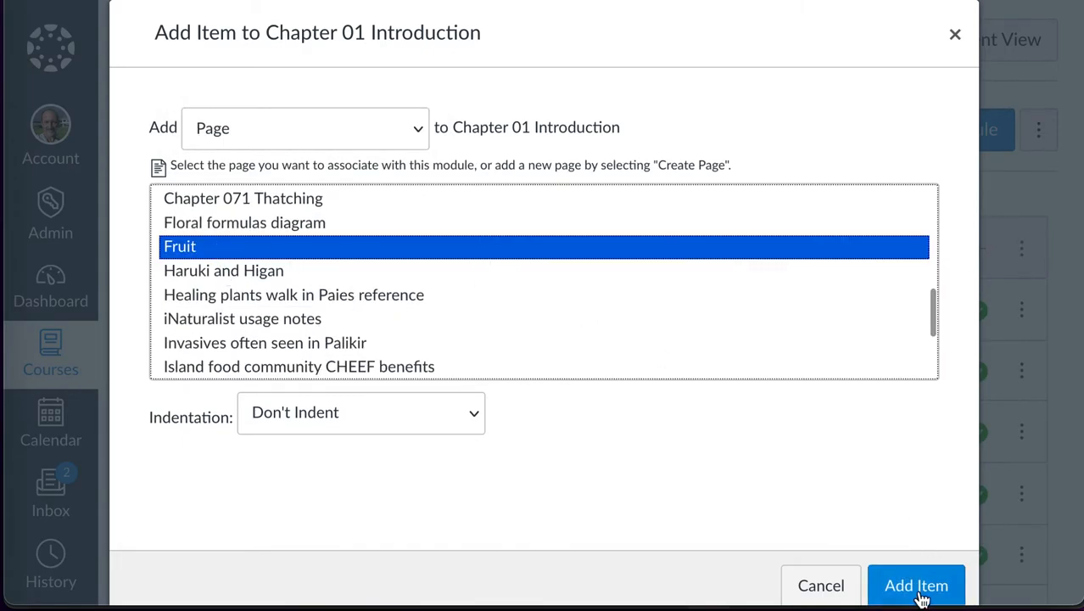
left_click(916, 585)
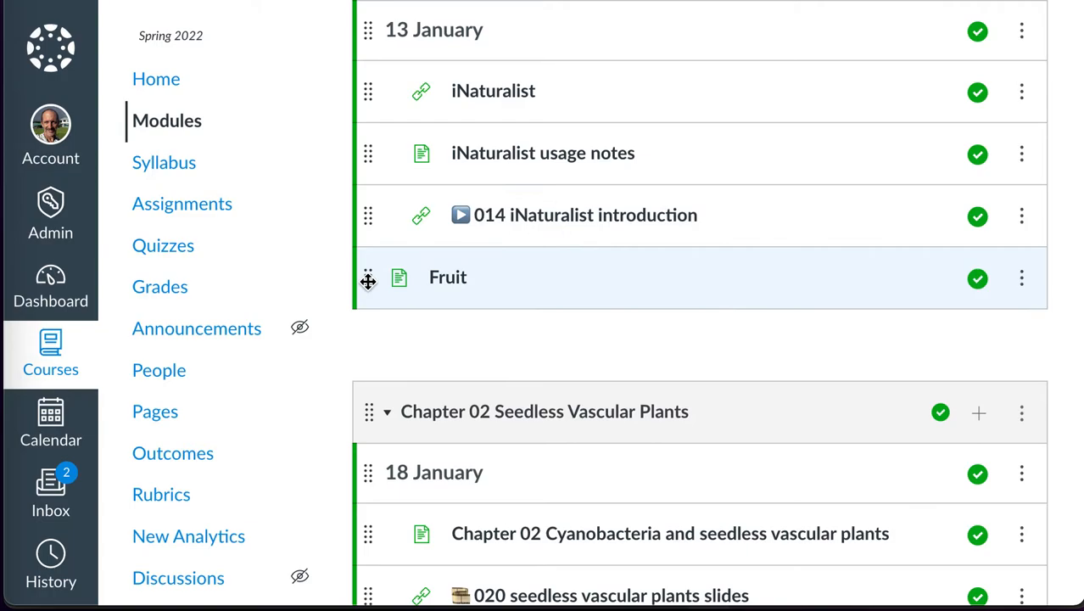
left_click_drag(368, 277, 373, 214)
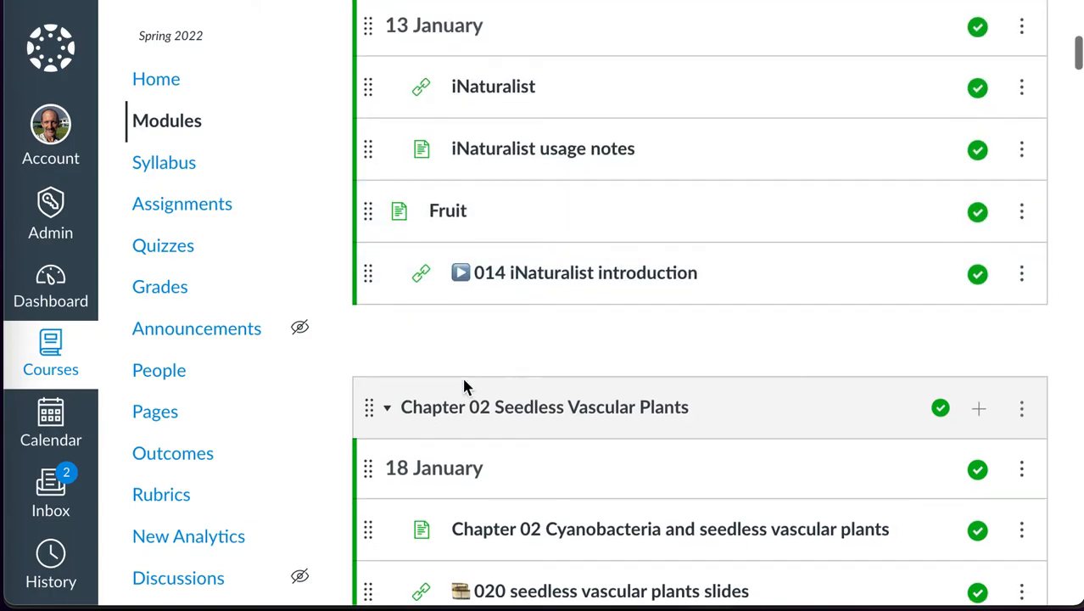
mouse_move(448, 210)
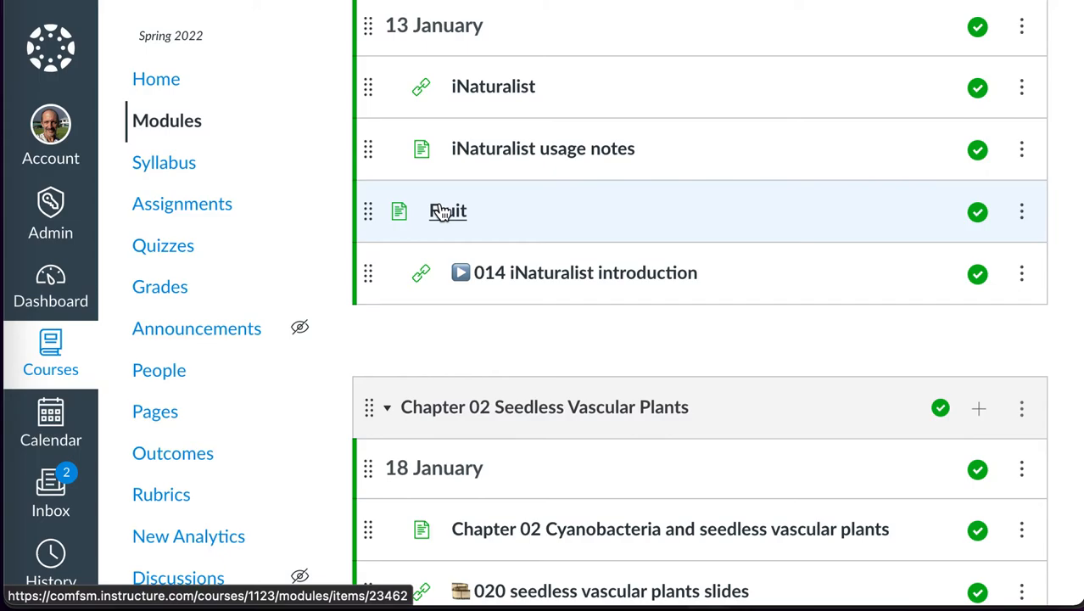
left_click(448, 210)
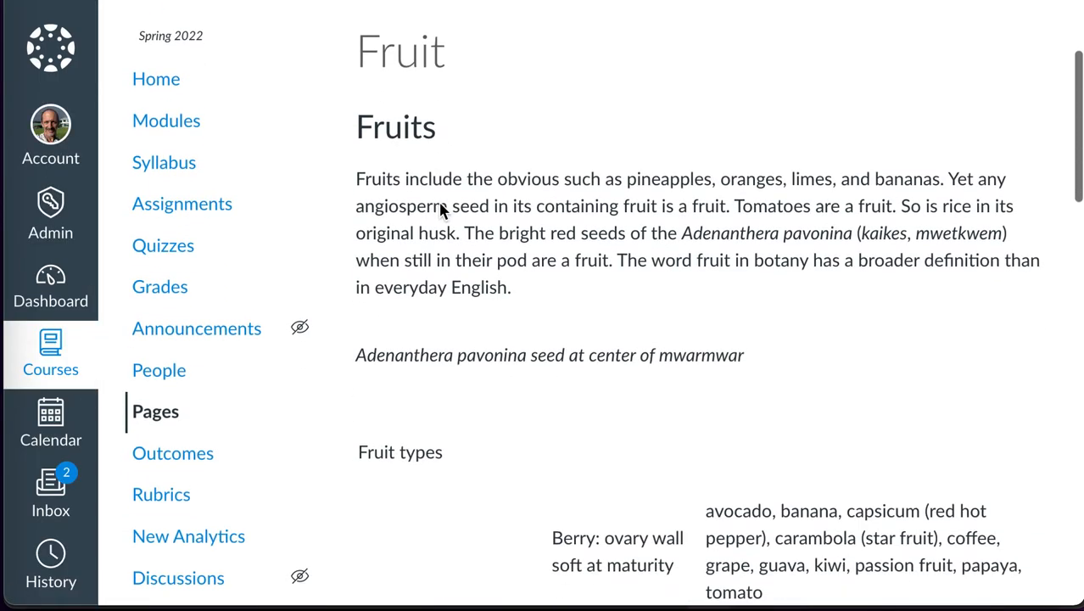
scroll("up", 3)
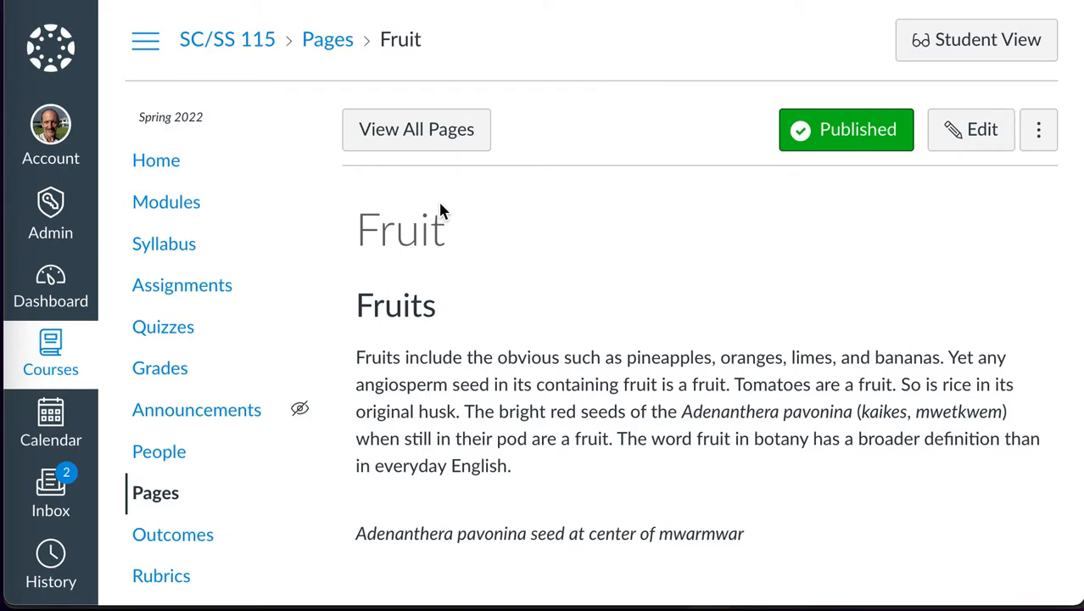
scroll("down", 3)
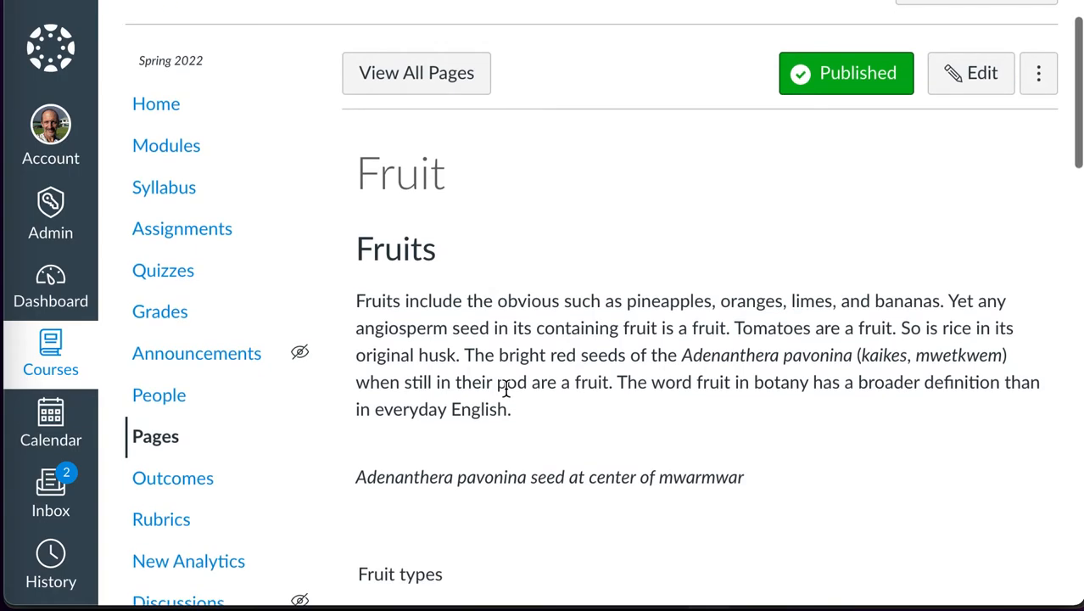
scroll("down", 3)
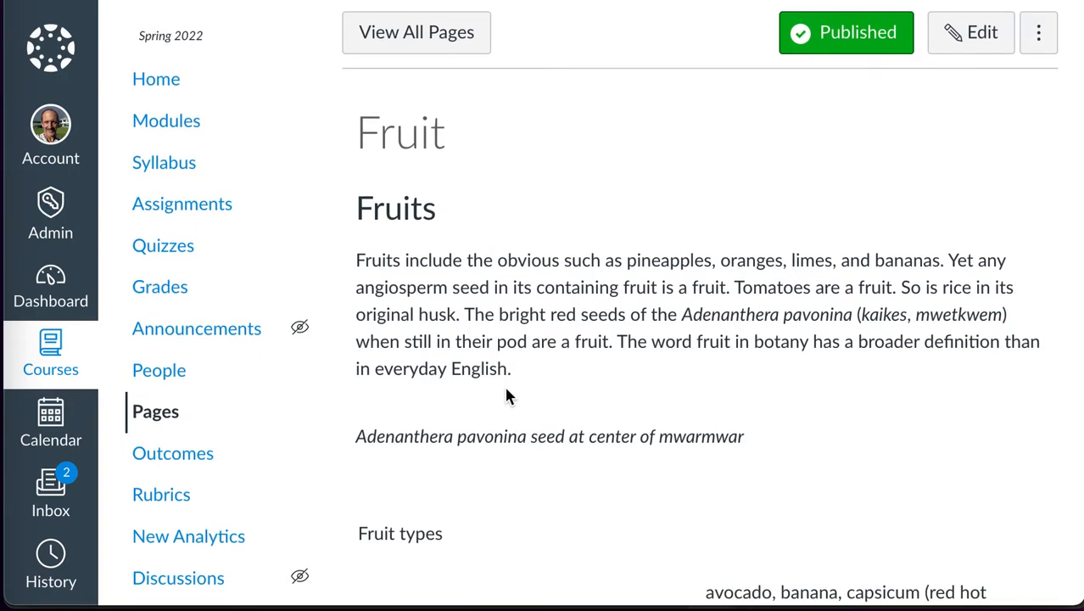
scroll("down", 3)
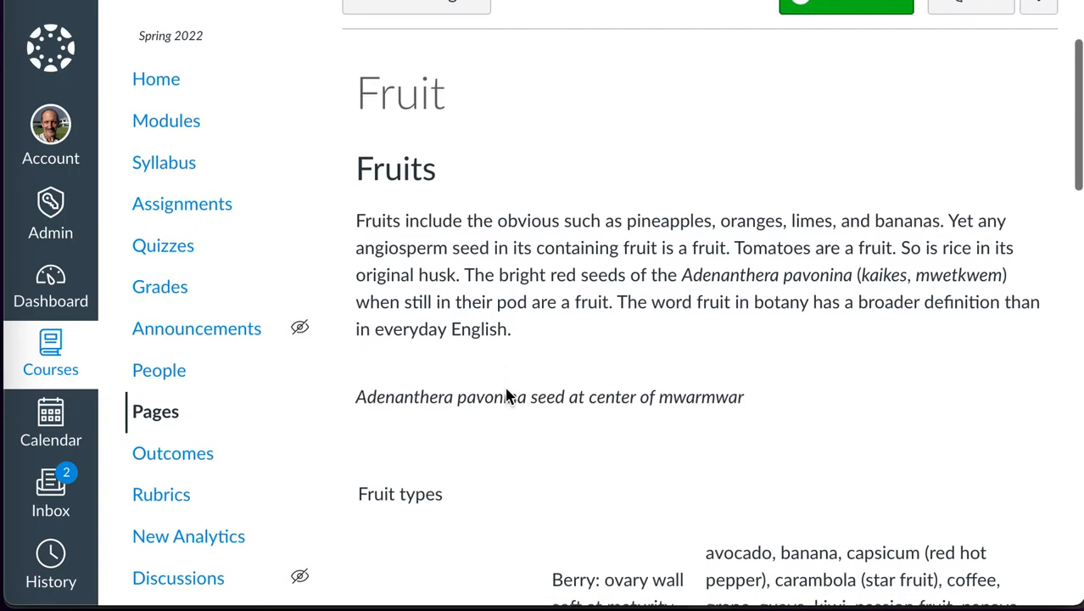
scroll("down", 3)
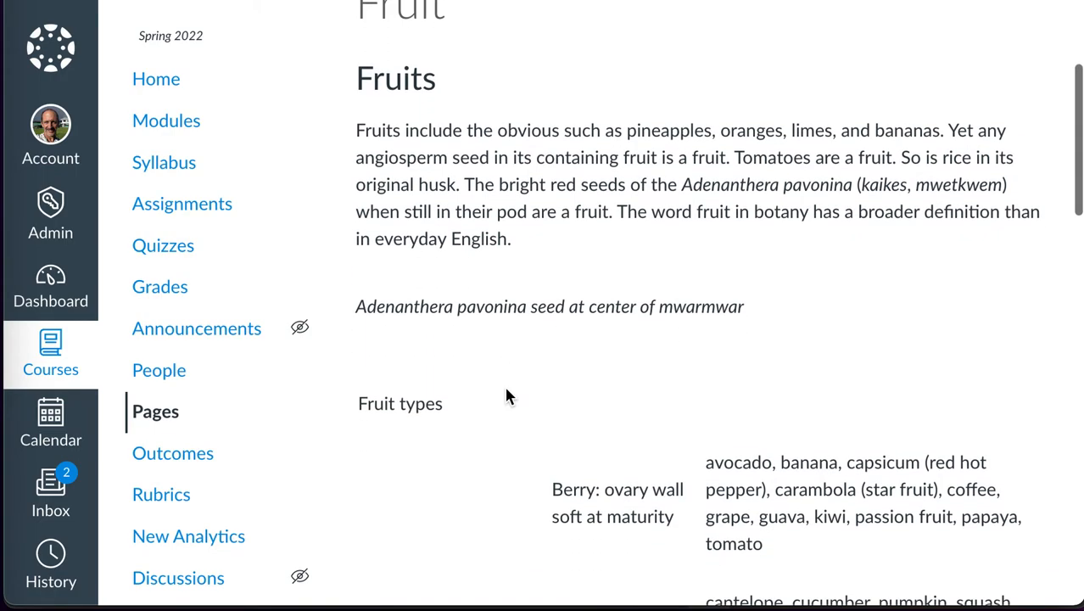
scroll("down", 3)
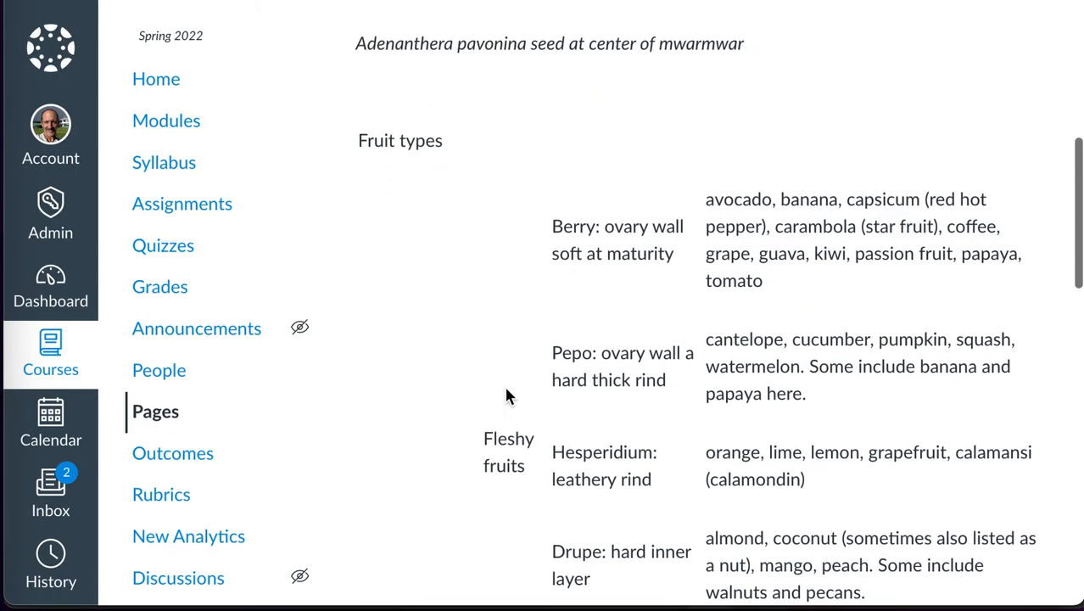
scroll("up", 3)
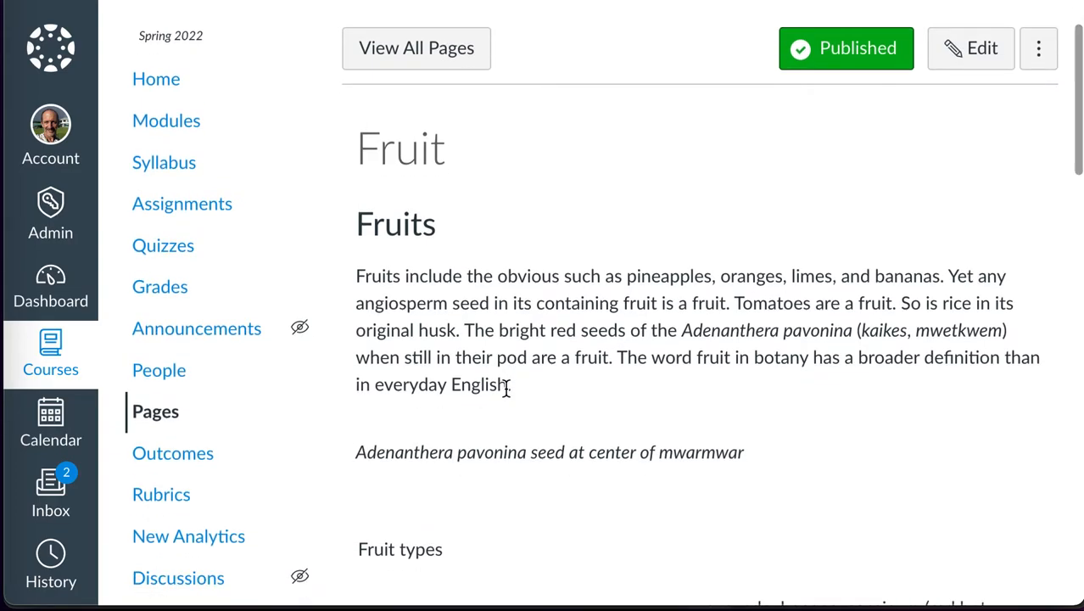
scroll("down", 3)
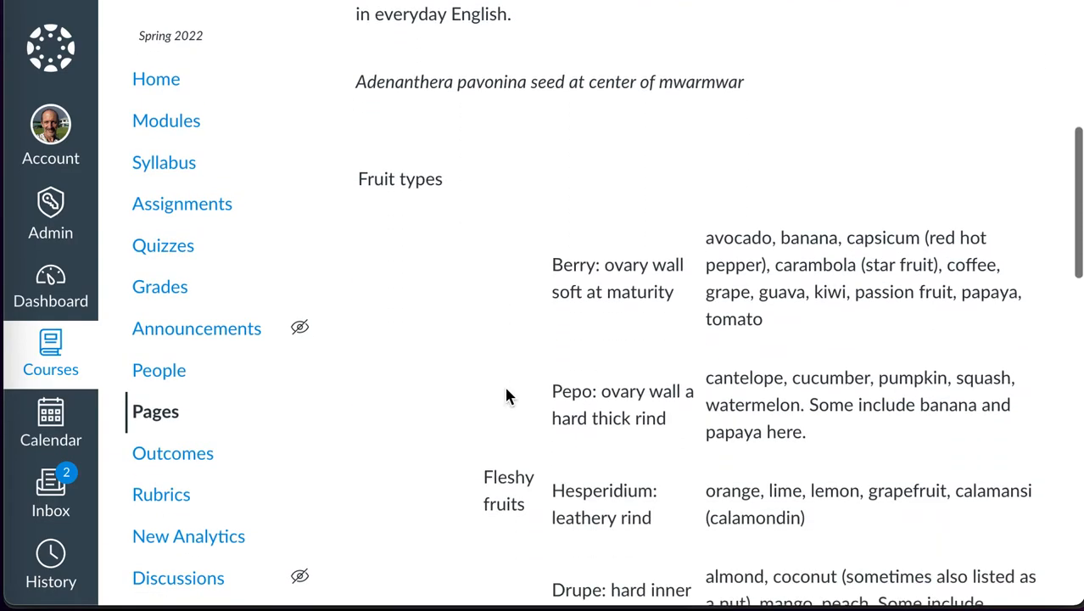
scroll("down", 3)
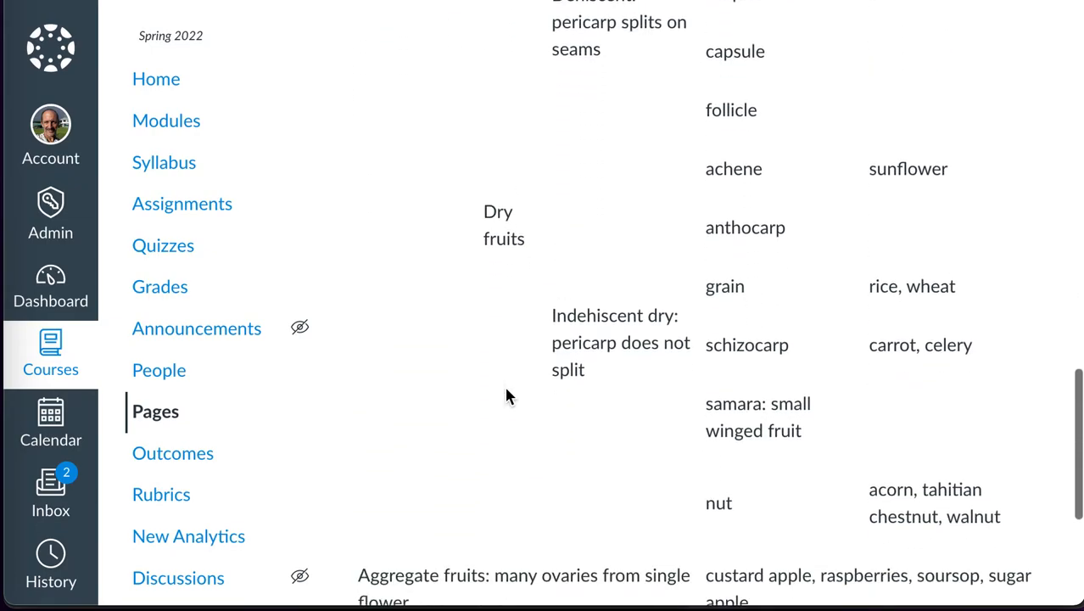
scroll("up", 3)
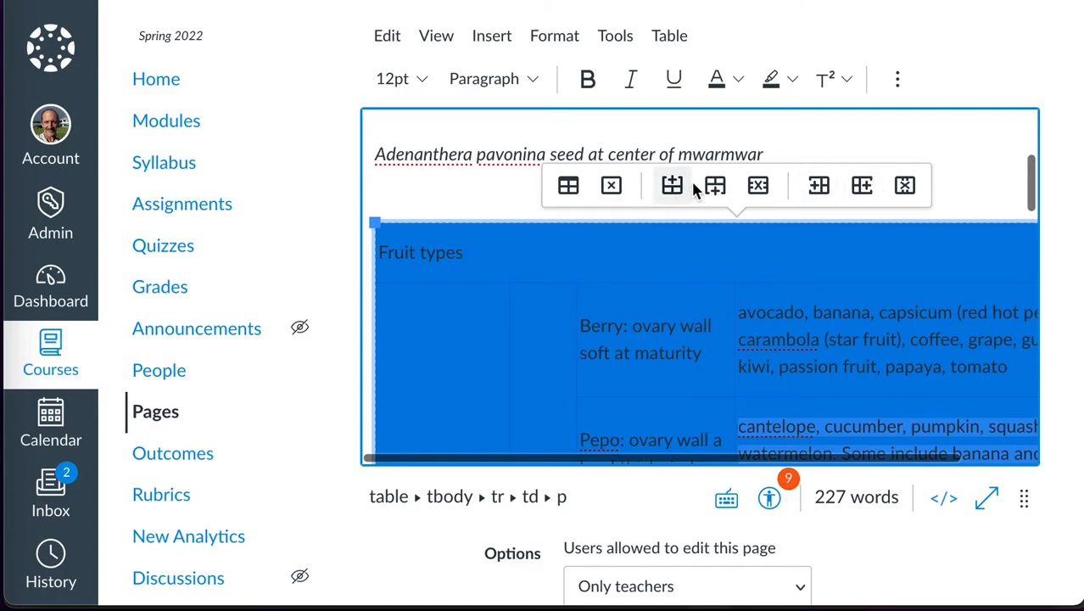
Set the fruit-types table's border width to 1 in Table Properties
left_click(566, 184)
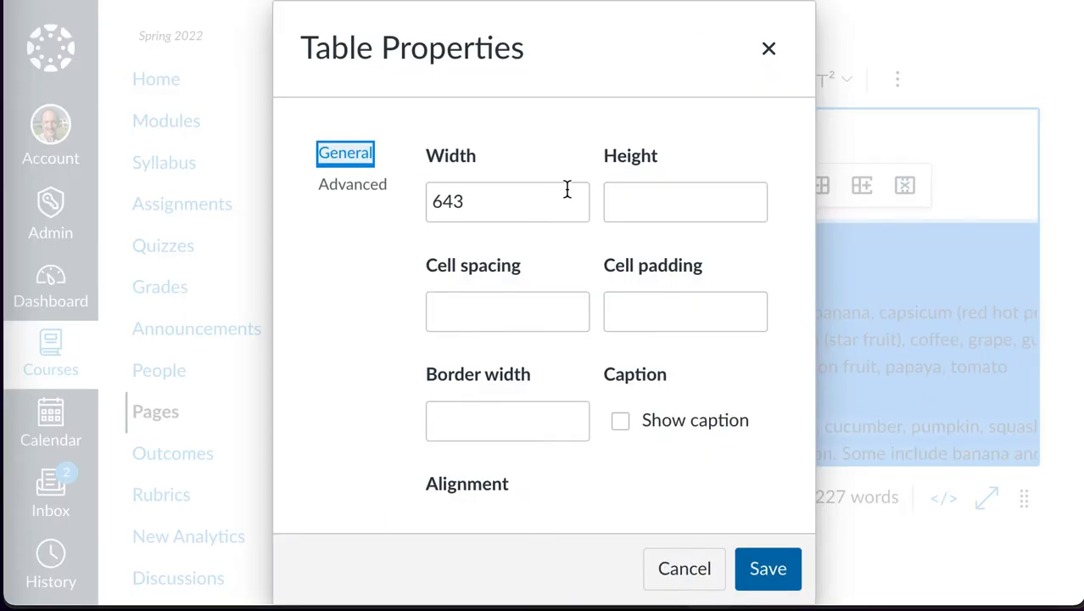
type("1")
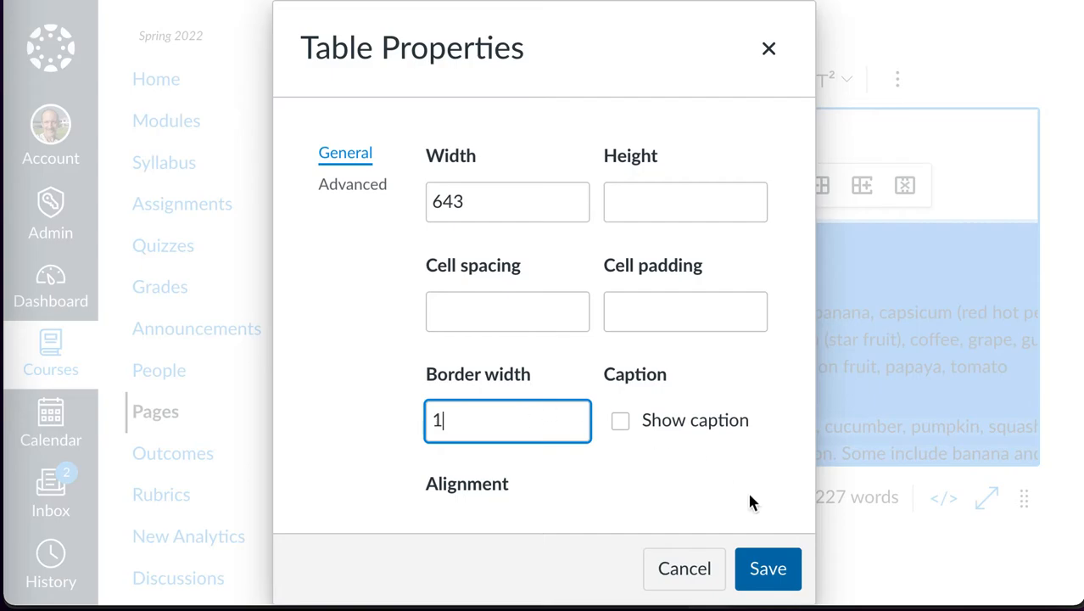
left_click(767, 569)
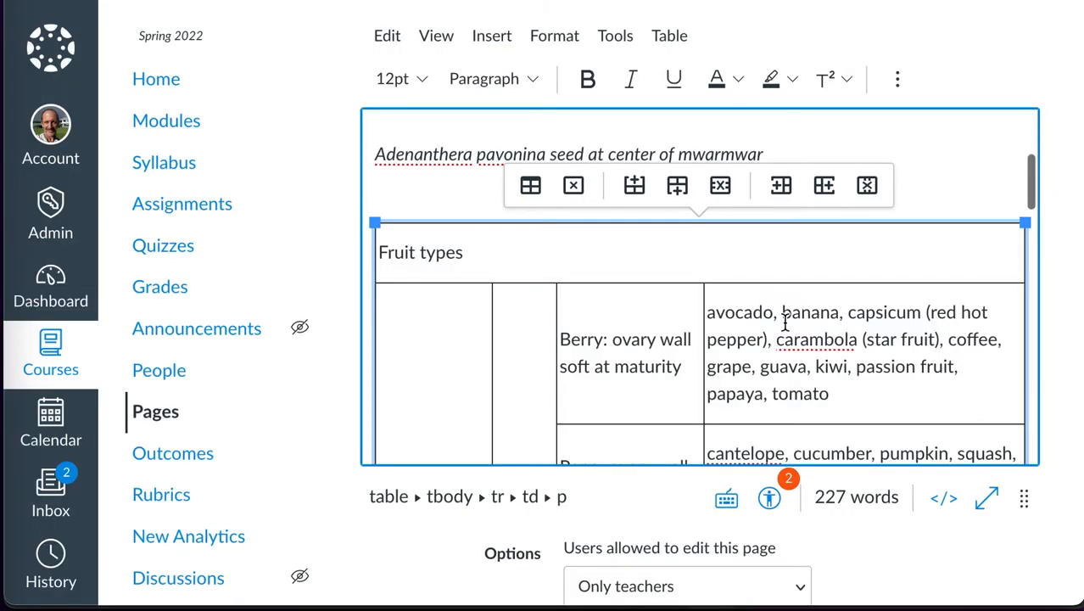
scroll("down", 3)
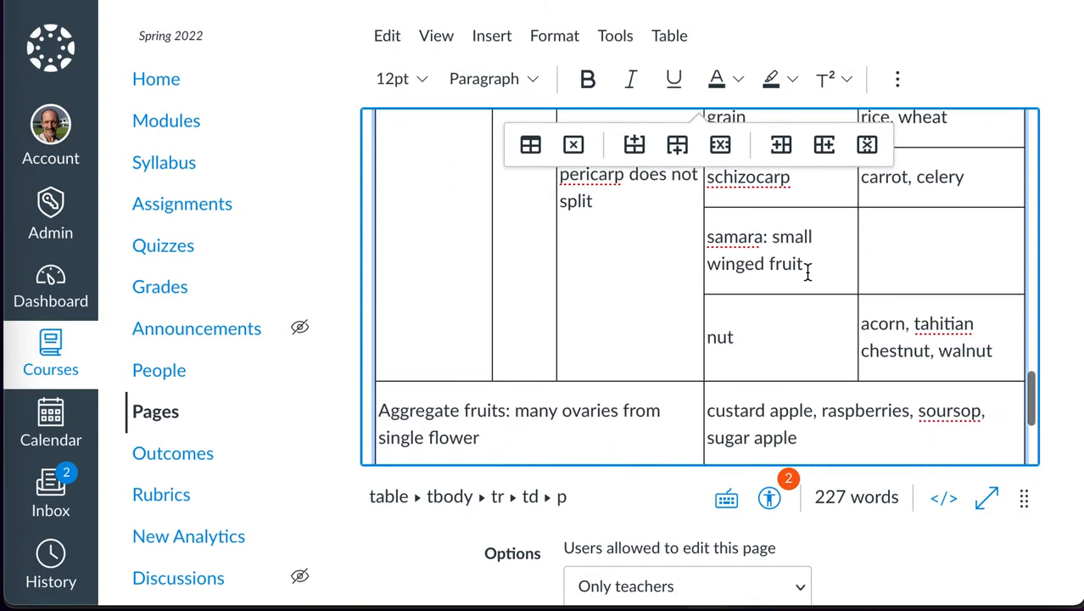
scroll("down", 3)
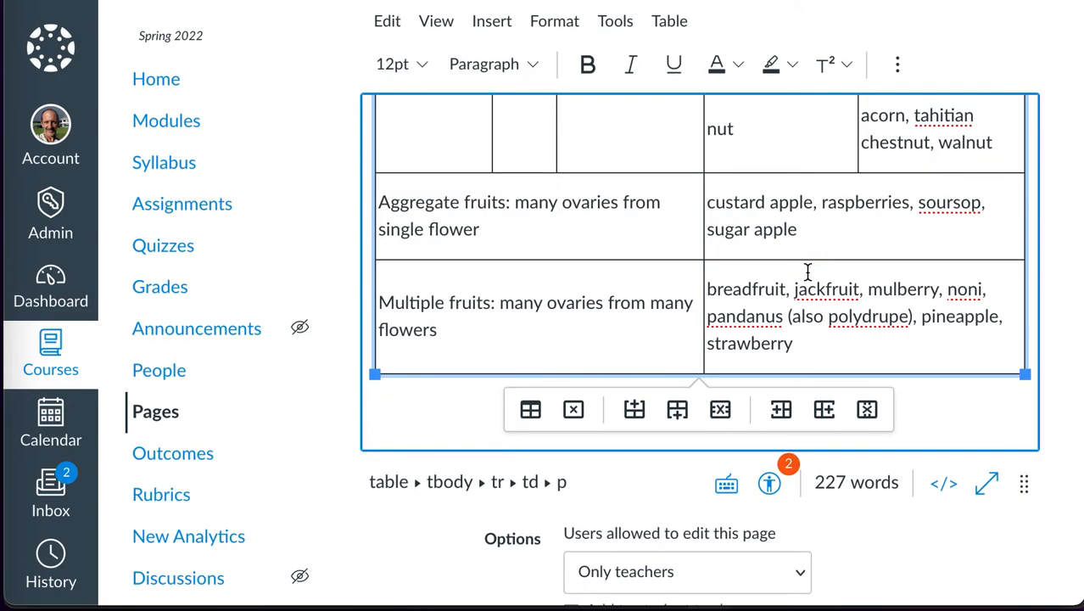
scroll("up", 3)
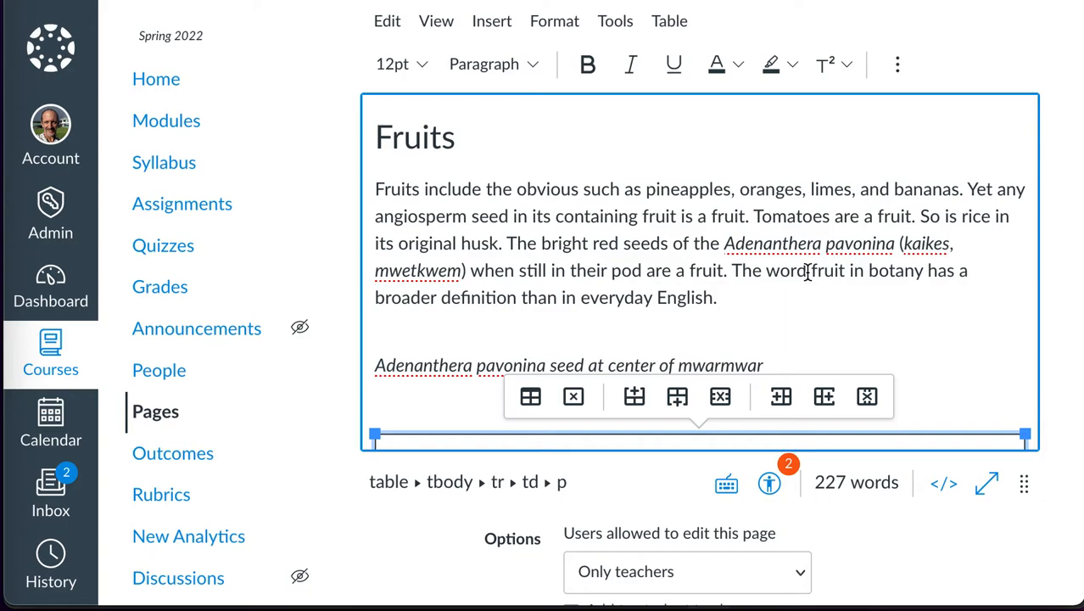
mouse_move(882, 241)
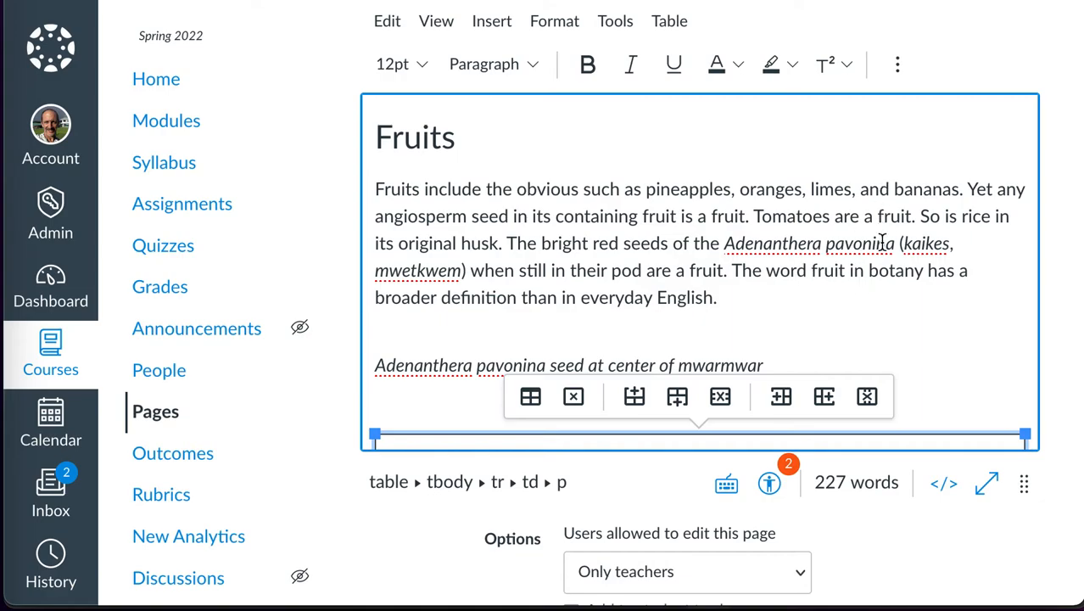
mouse_move(948, 434)
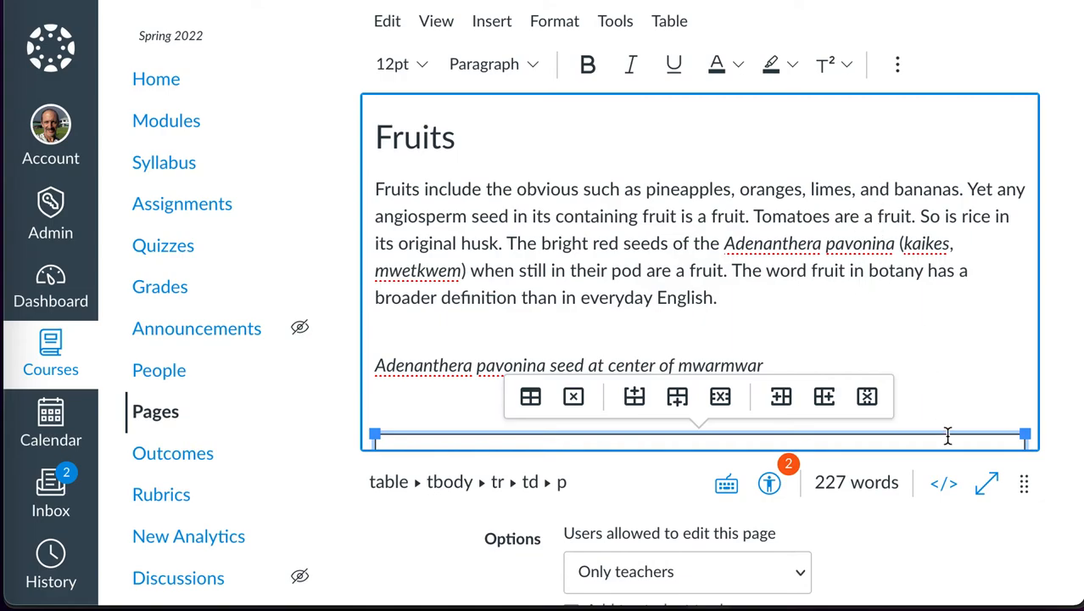
left_click(944, 482)
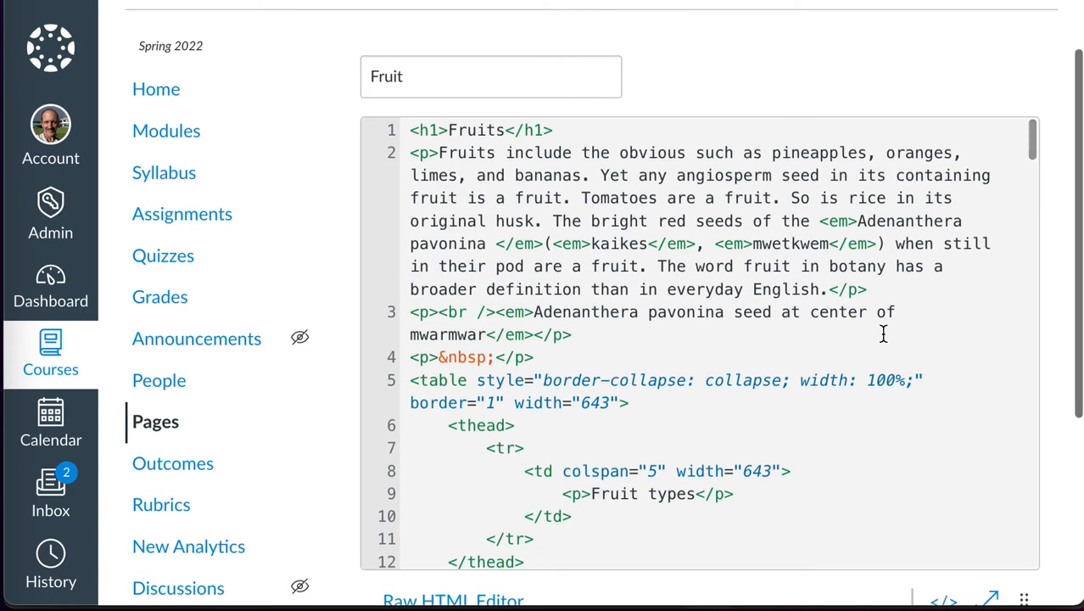
scroll("down", 3)
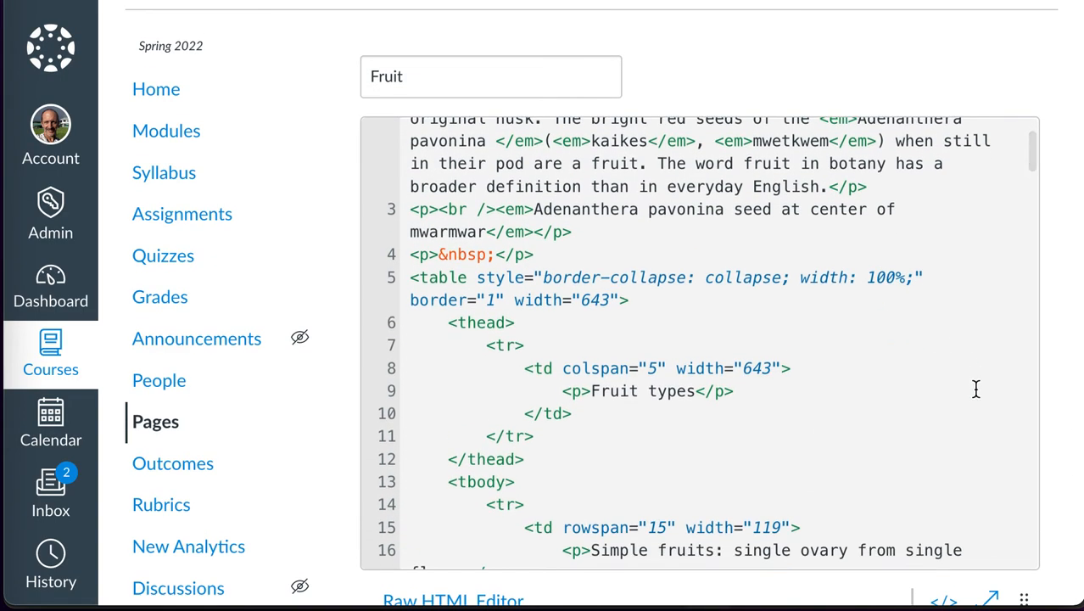
scroll("up", 3)
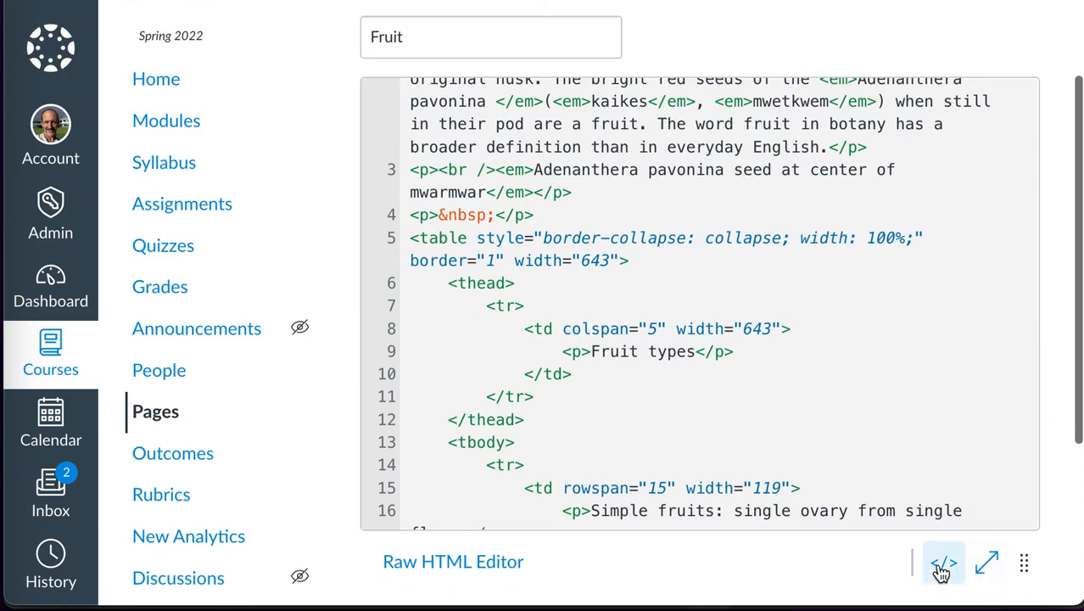
left_click(943, 564)
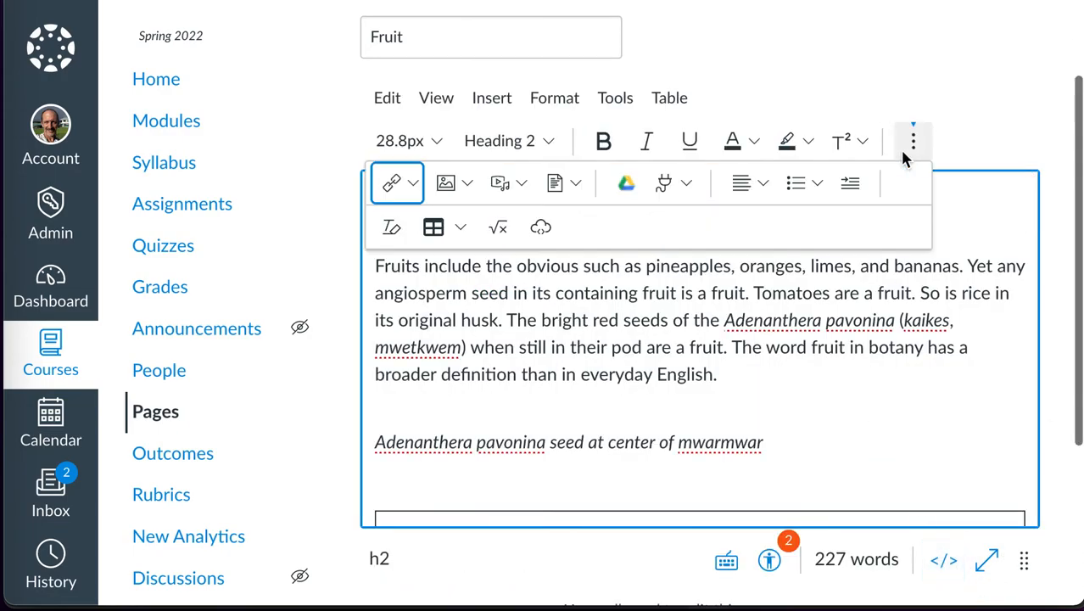
mouse_move(927, 146)
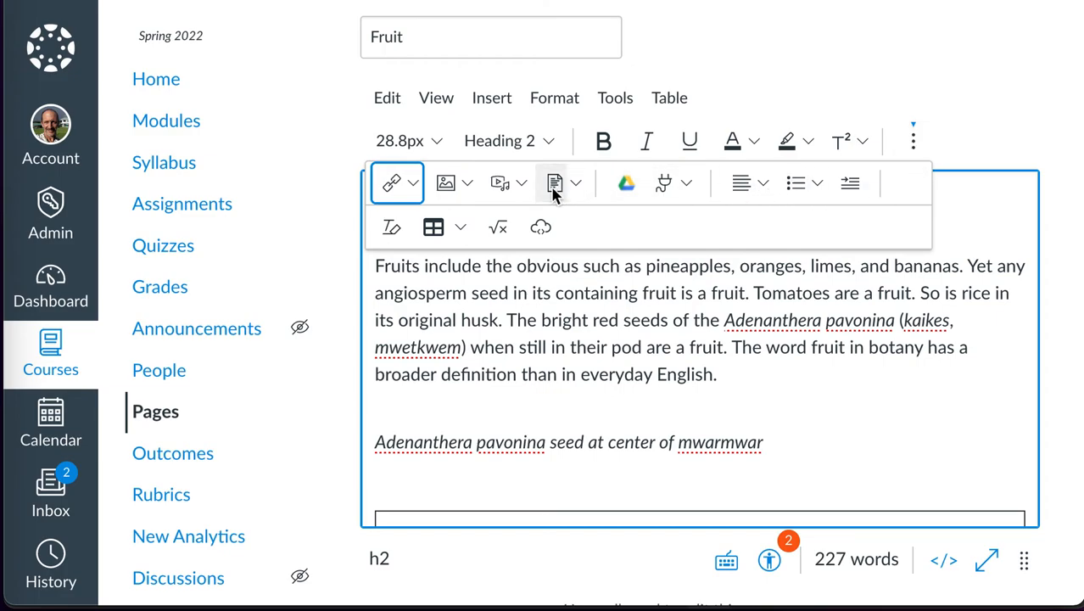
mouse_move(498, 227)
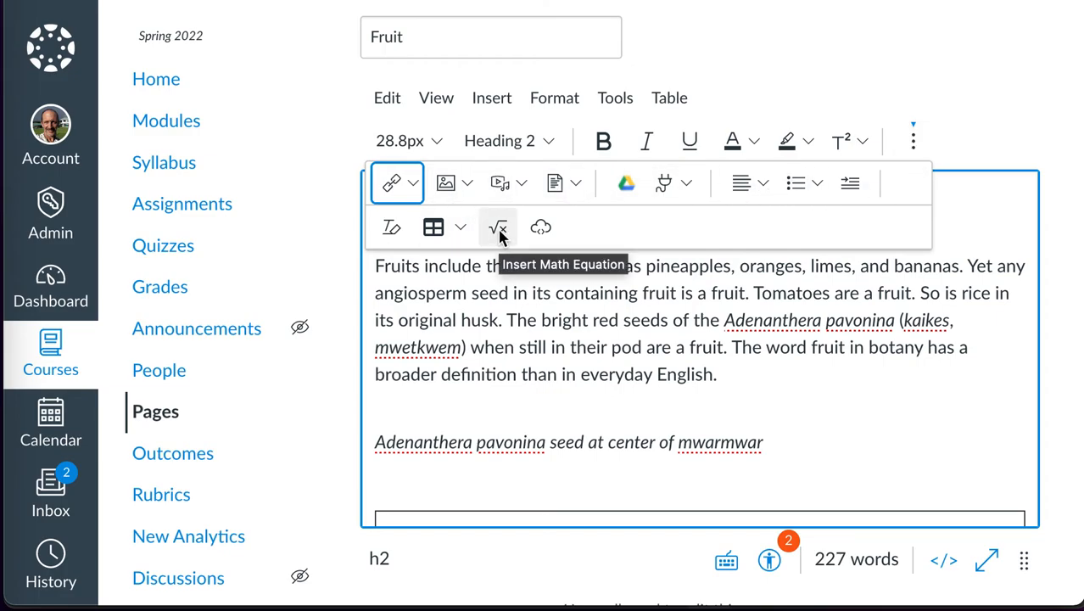
mouse_move(516, 231)
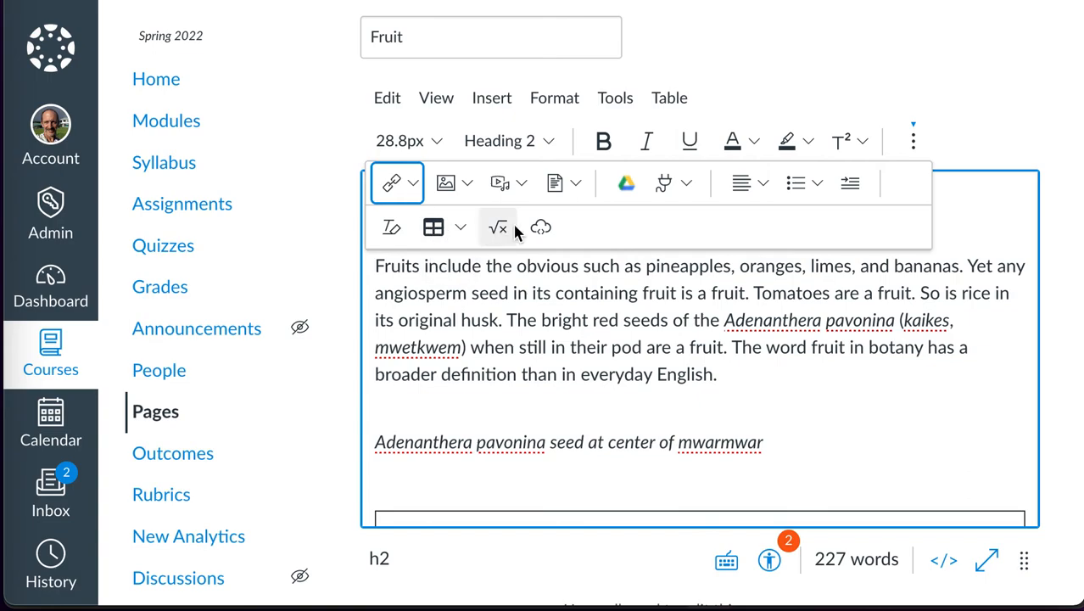
mouse_move(740, 183)
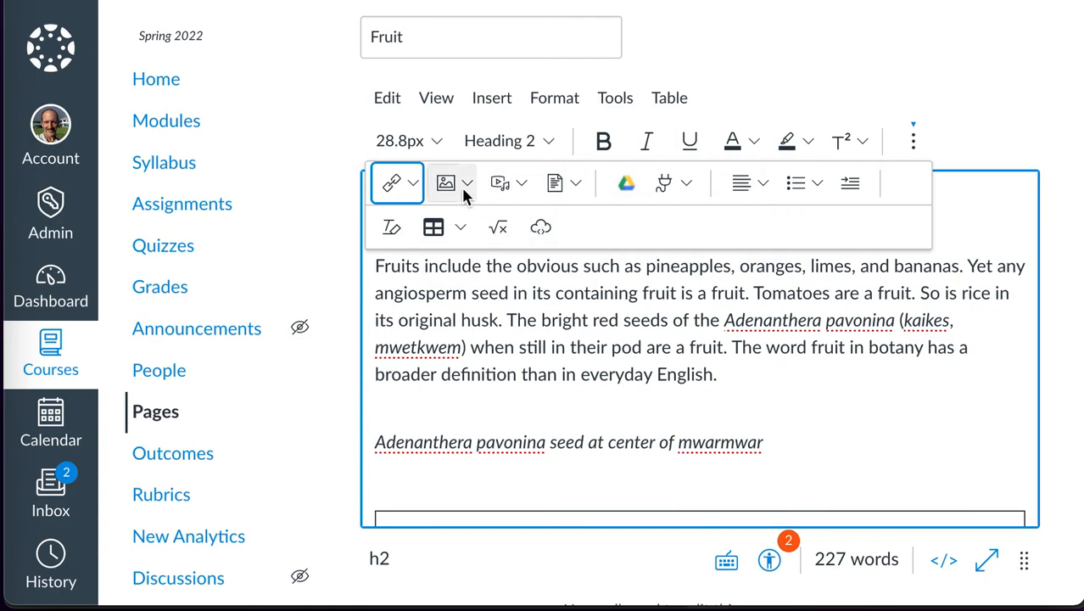
left_click(444, 183)
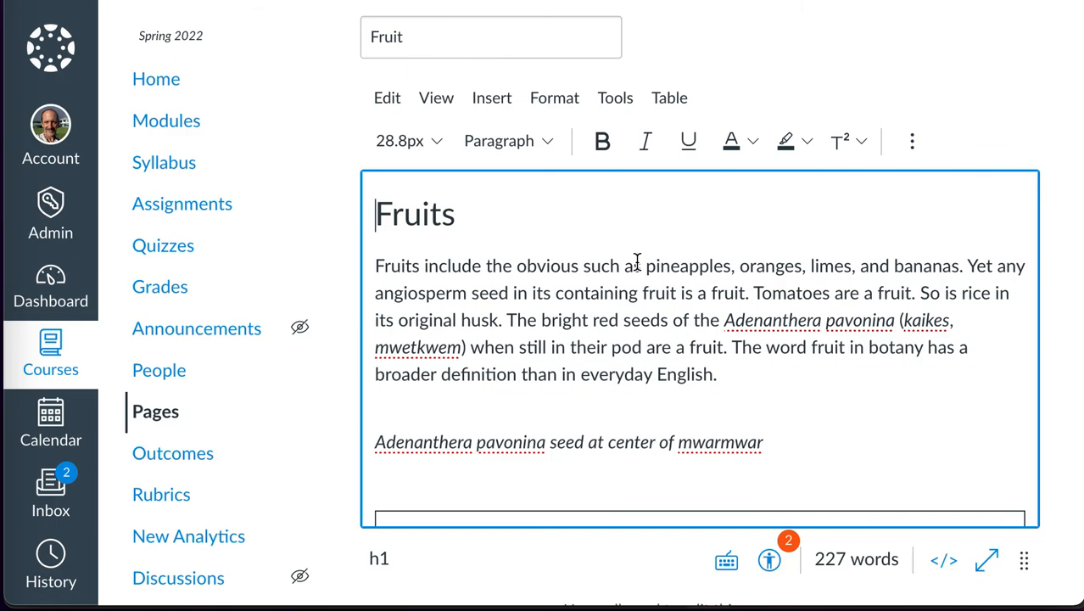
mouse_move(624, 299)
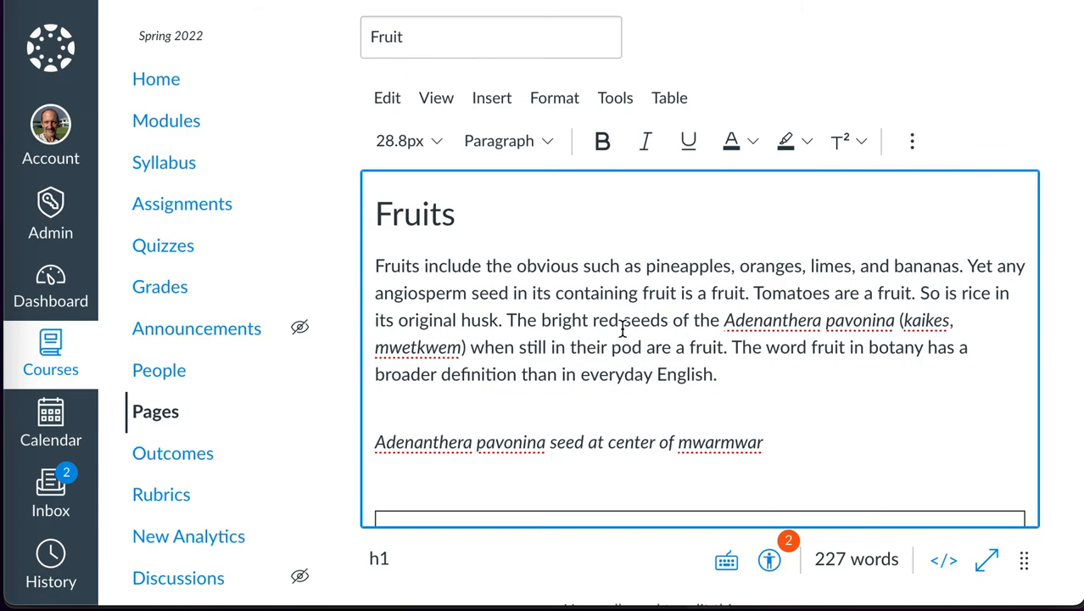
mouse_move(630, 399)
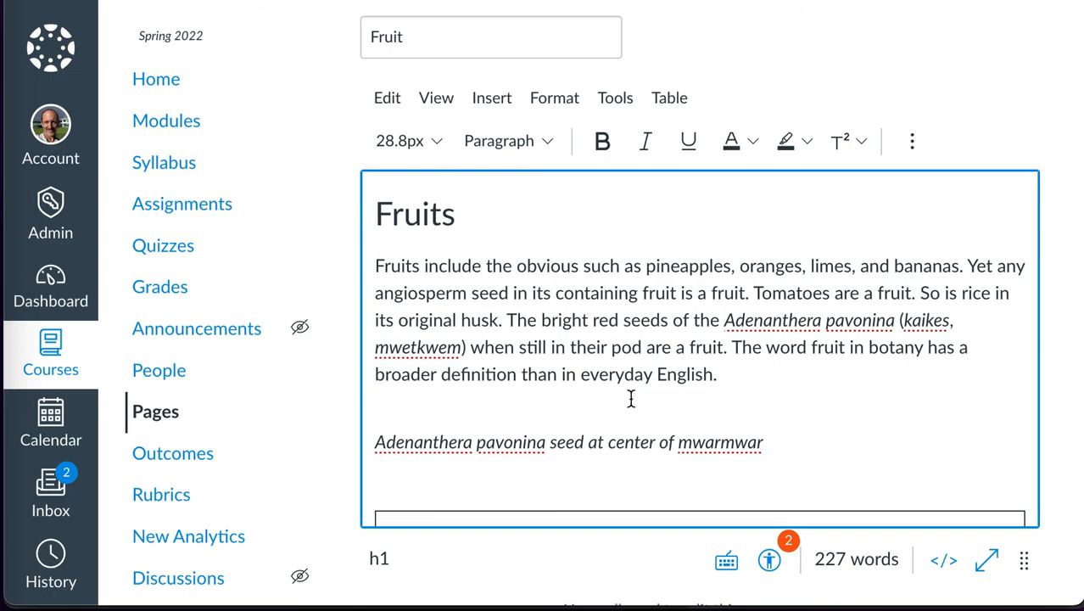
scroll("down", 3)
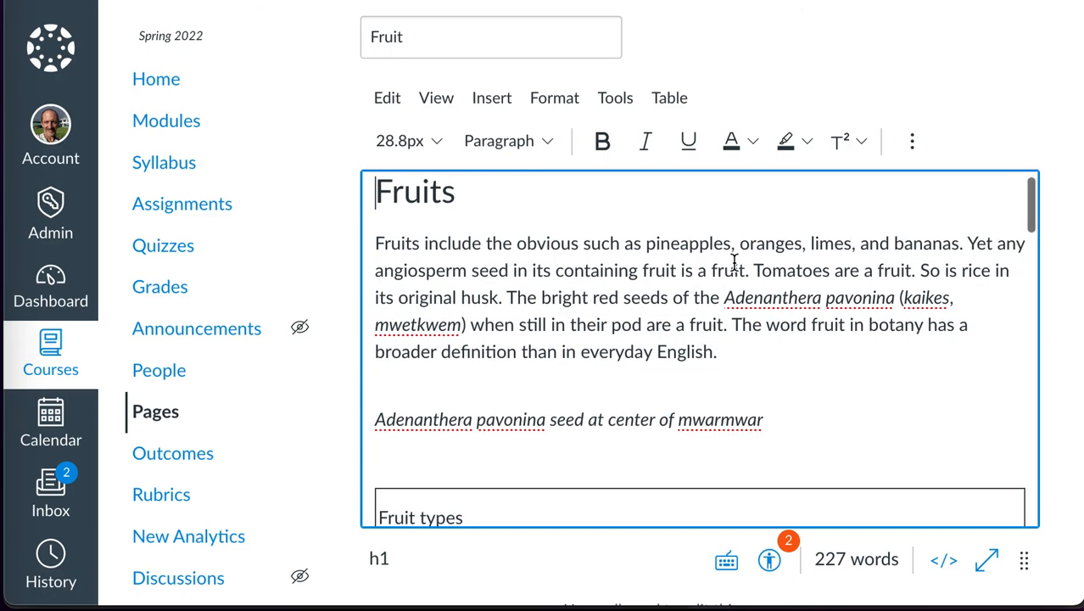